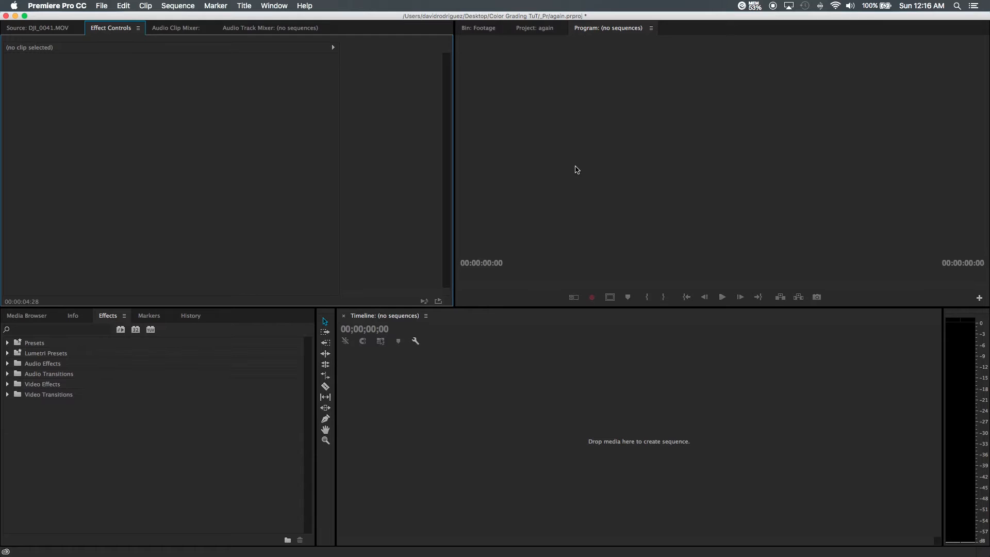
mouse_move(539, 68)
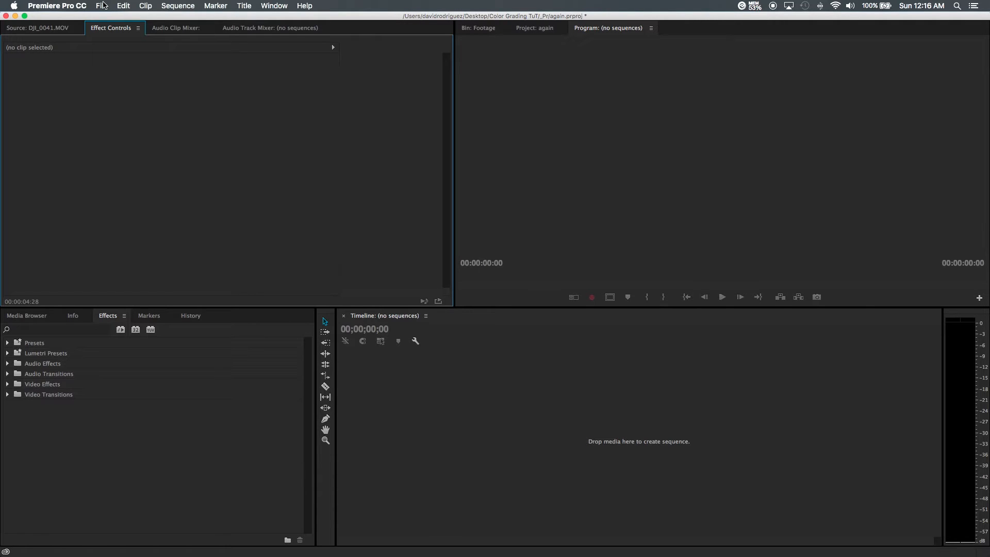
Start a new sequence using the Digital SLR 1080p DSLR 1080p24 preset, named Sequence 03.
click(101, 5)
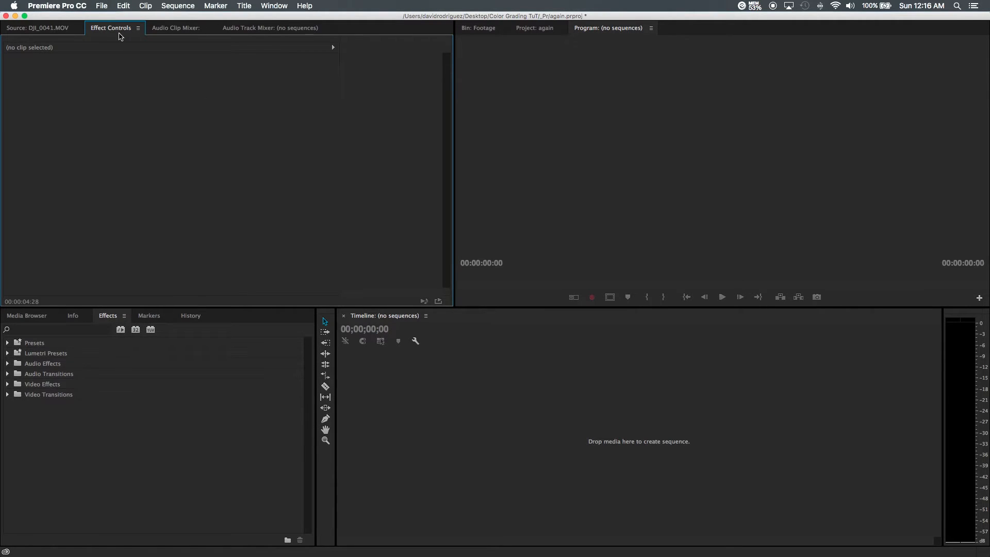
click(101, 5)
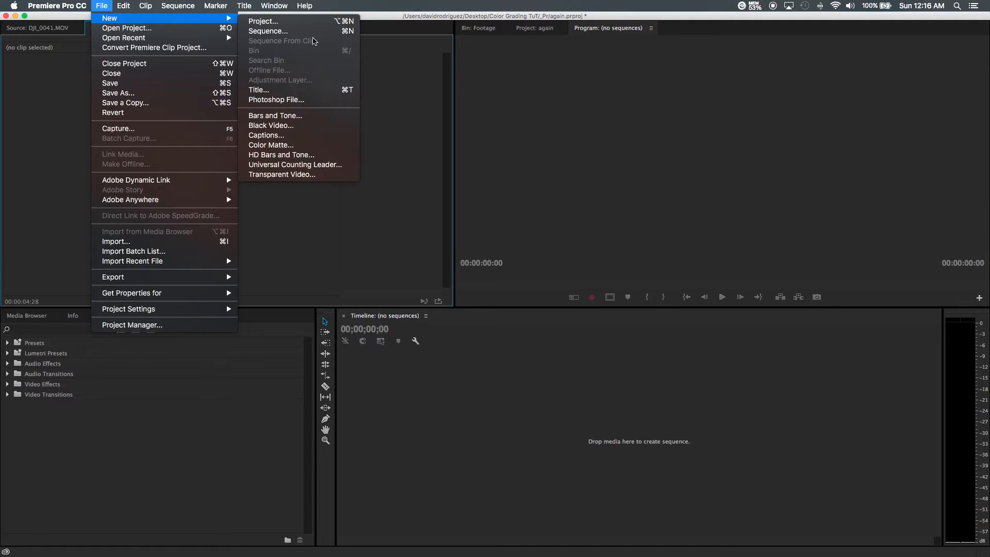
click(268, 31)
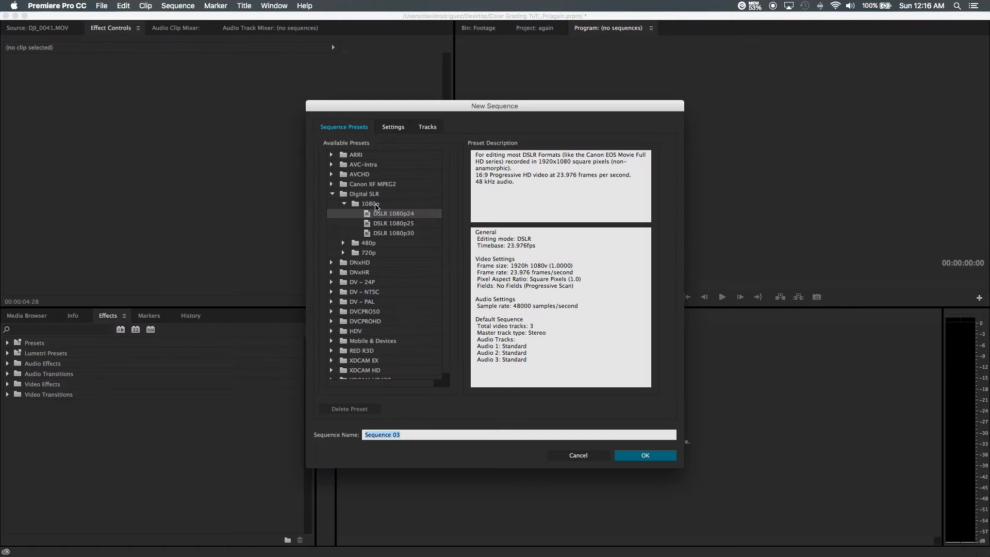
mouse_move(413, 216)
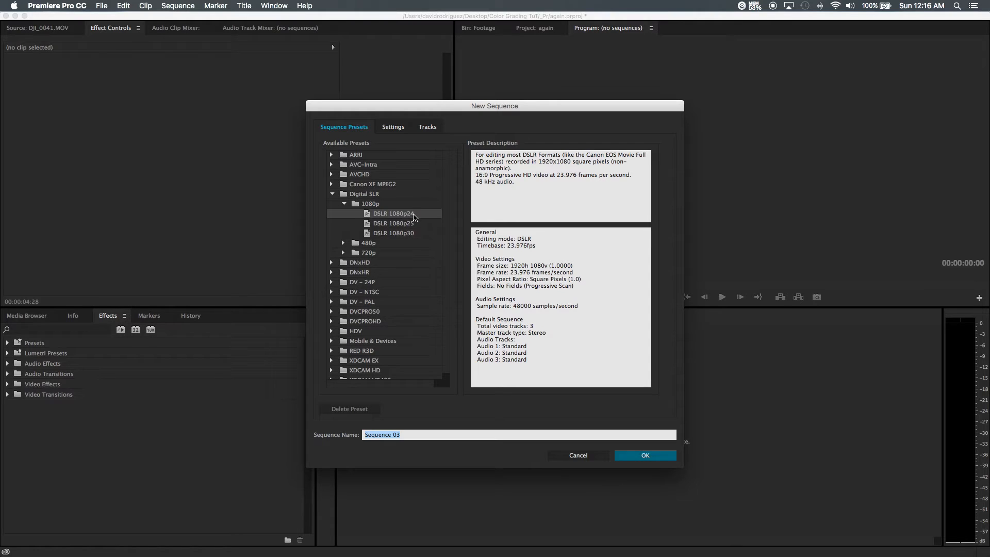
click(644, 456)
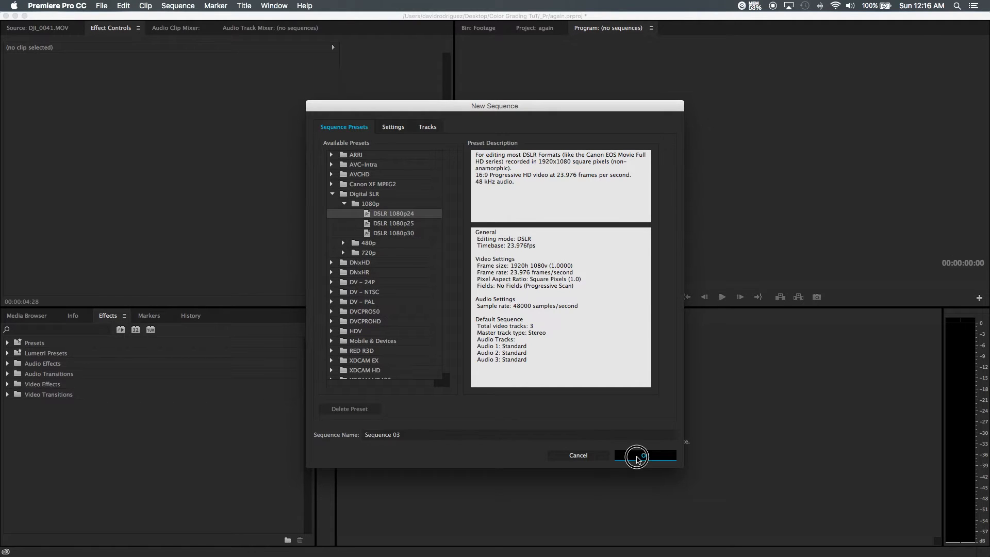
Create Sequence 03 and place DJI_0041.MOV and 00011.MTS on track V1.
click(644, 455)
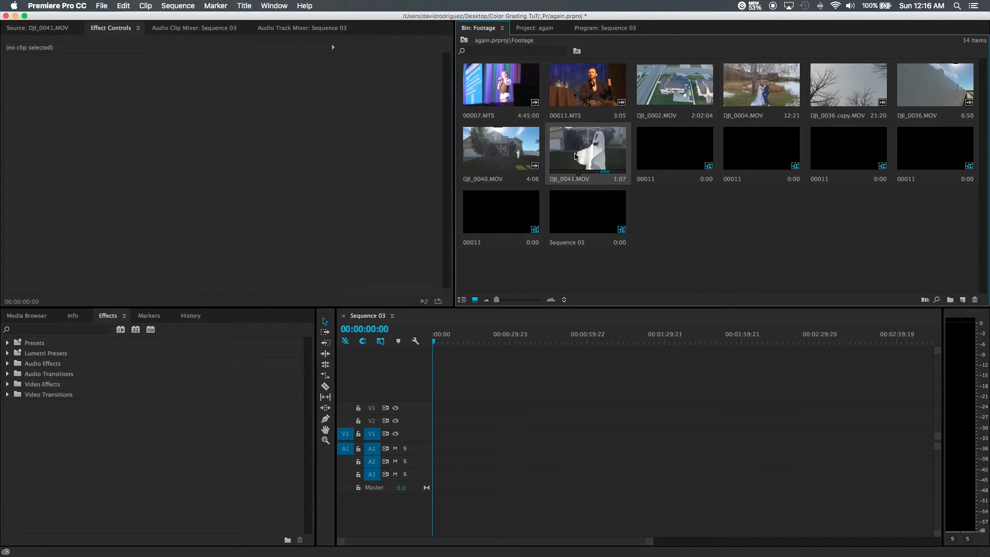
drag(586, 150, 434, 436)
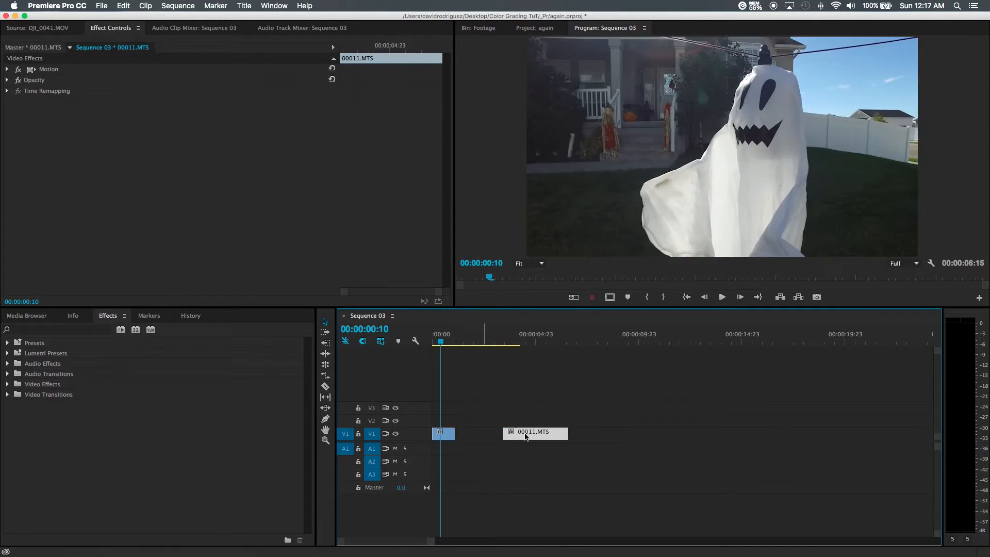
click(442, 434)
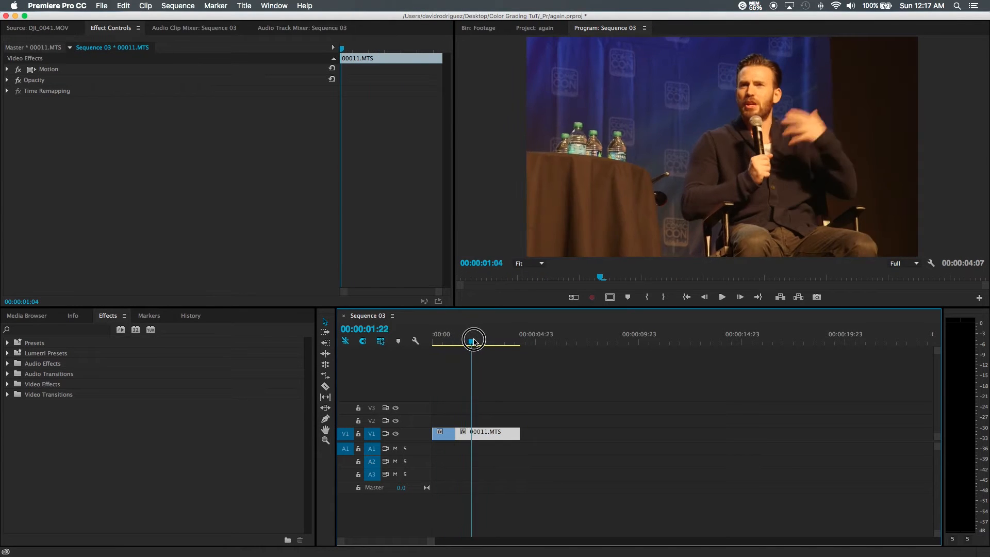
click(440, 432)
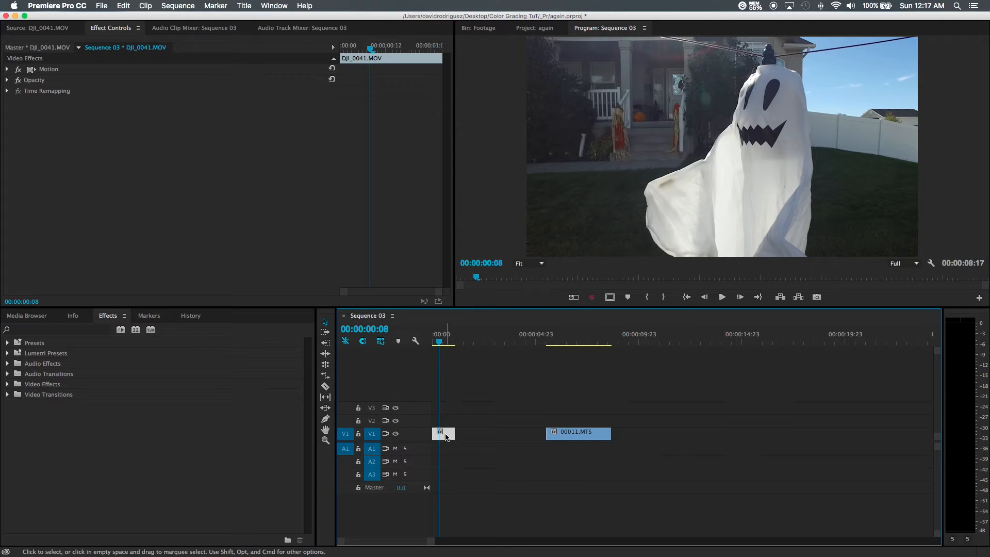
mouse_move(442, 435)
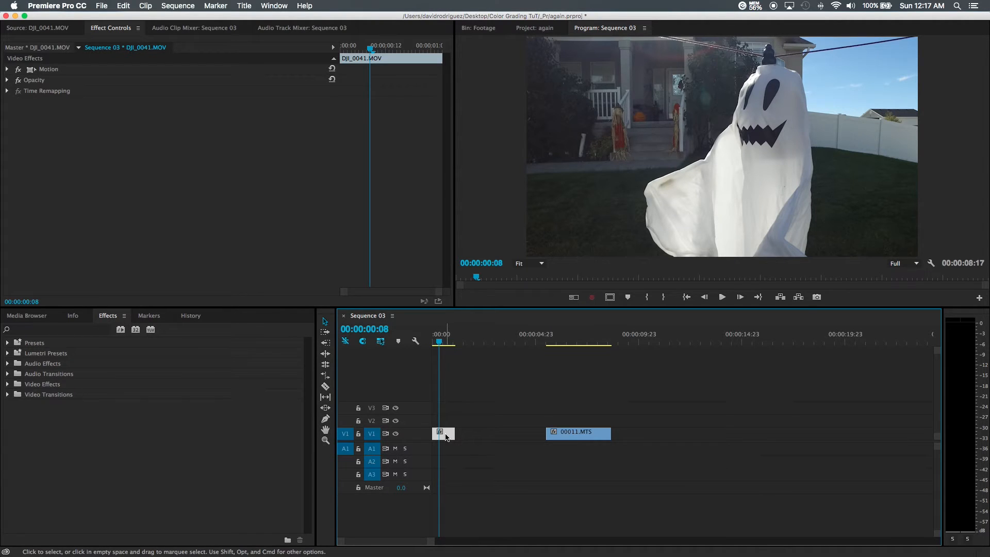
Set DJI_0041.MOV to 40% speed with 00011.MTS butted directly after it.
click(456, 424)
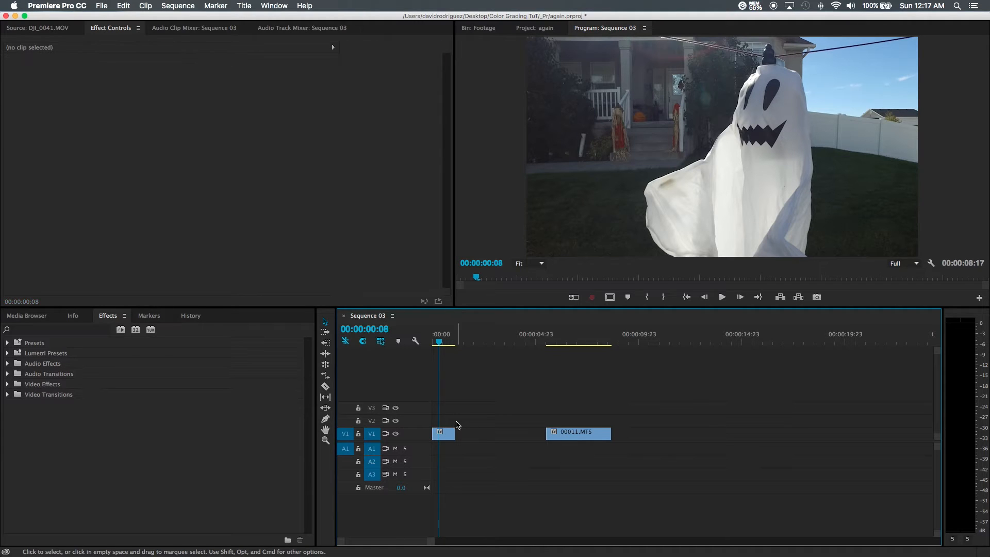
right_click(444, 433)
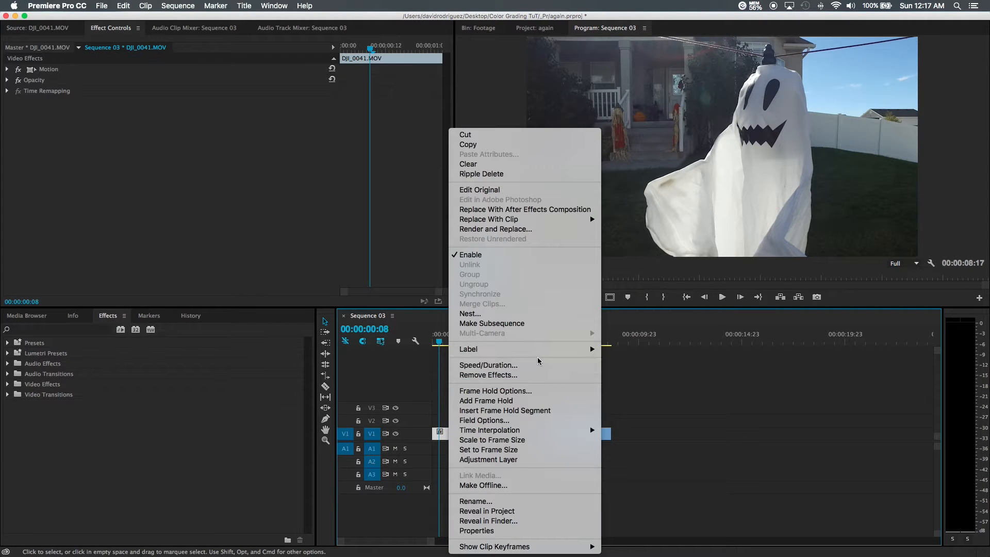
click(488, 365)
text(40)
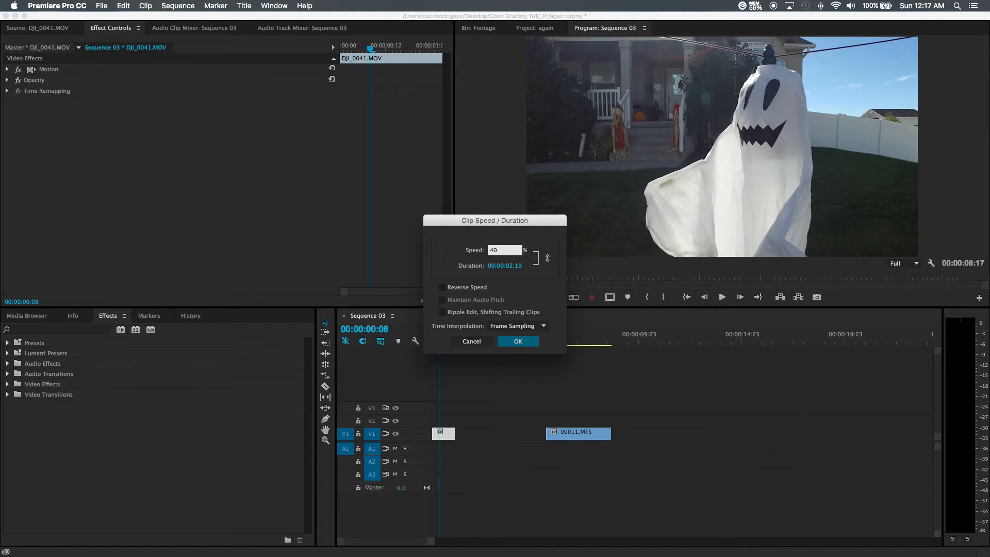
click(516, 341)
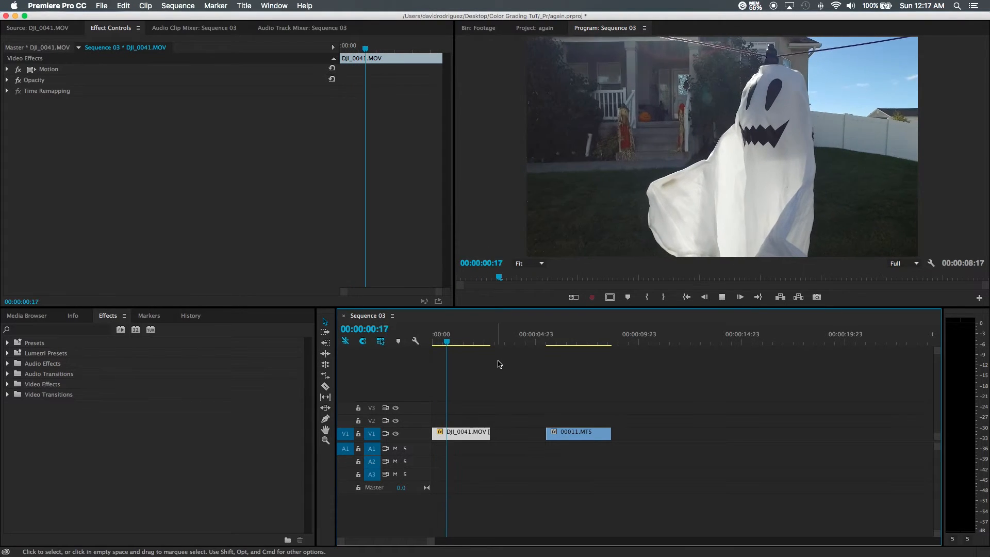
click(442, 338)
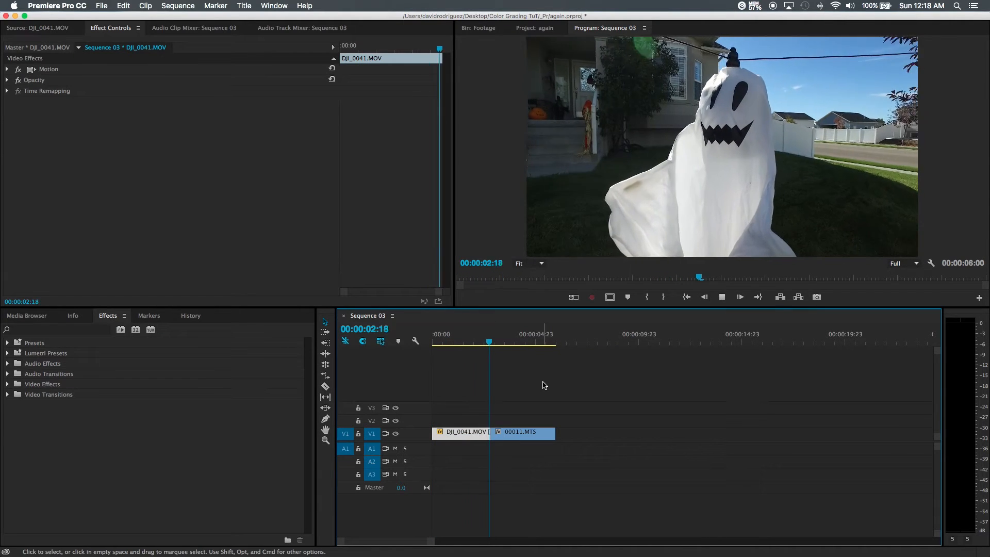
click(448, 341)
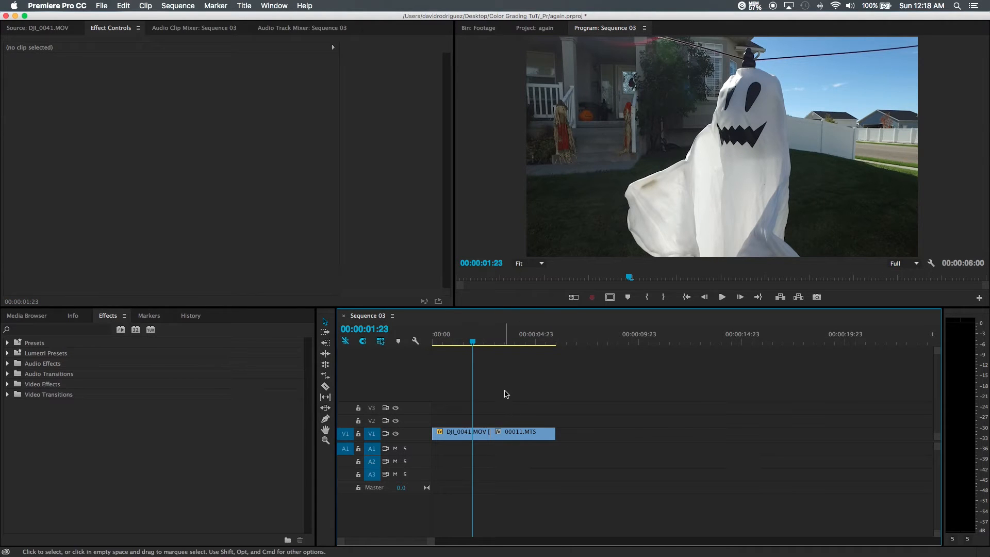
Switch to the Color workspace from Window > Workspaces.
click(274, 5)
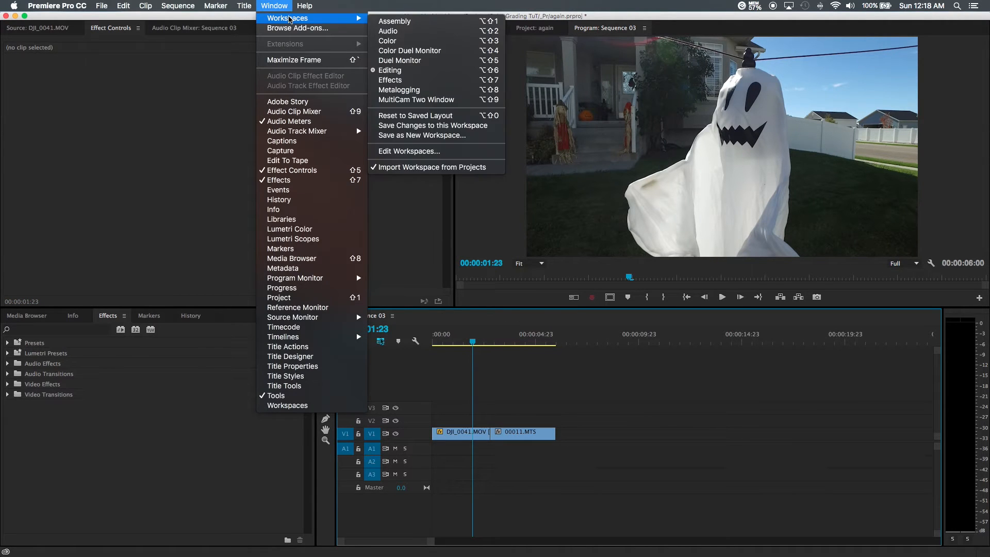
mouse_move(388, 40)
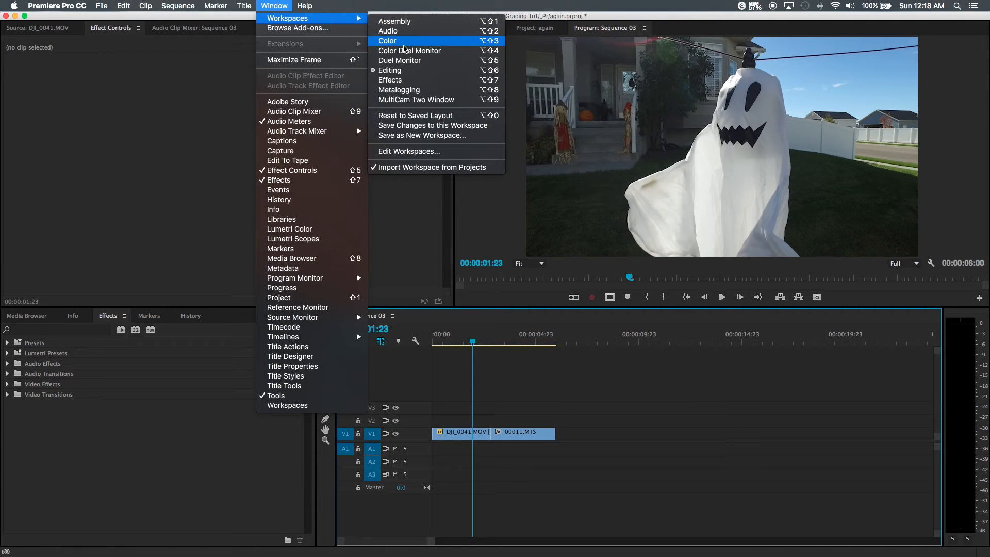
click(387, 41)
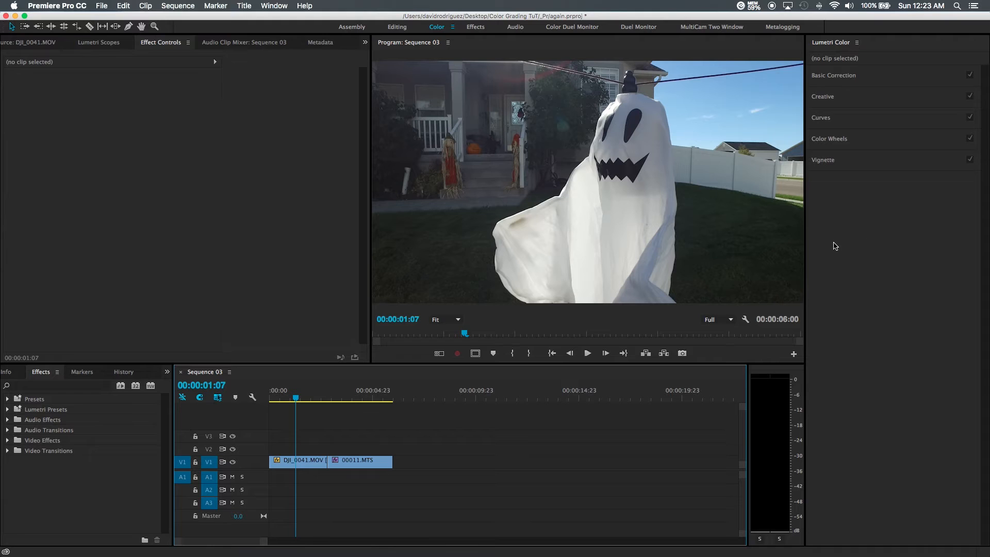
mouse_move(855, 84)
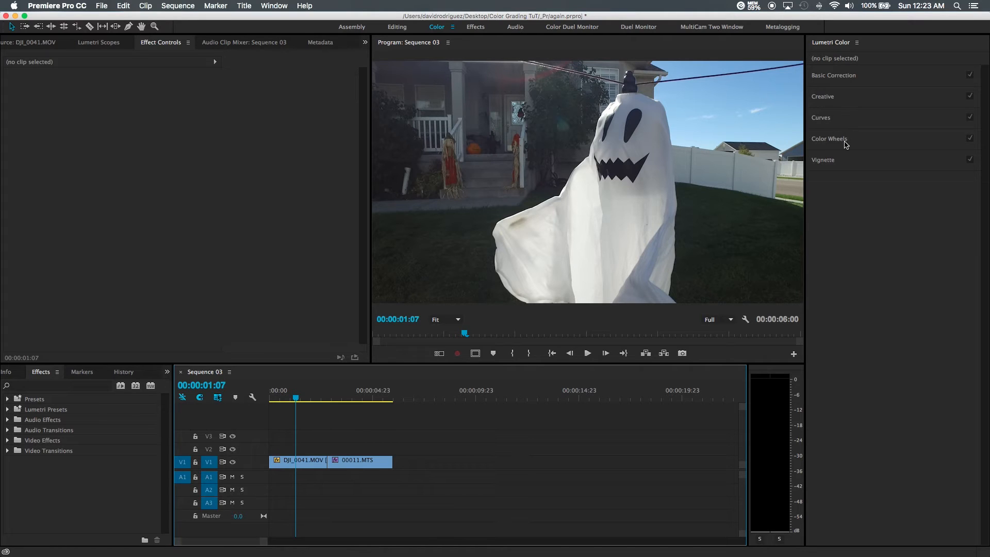
mouse_move(840, 65)
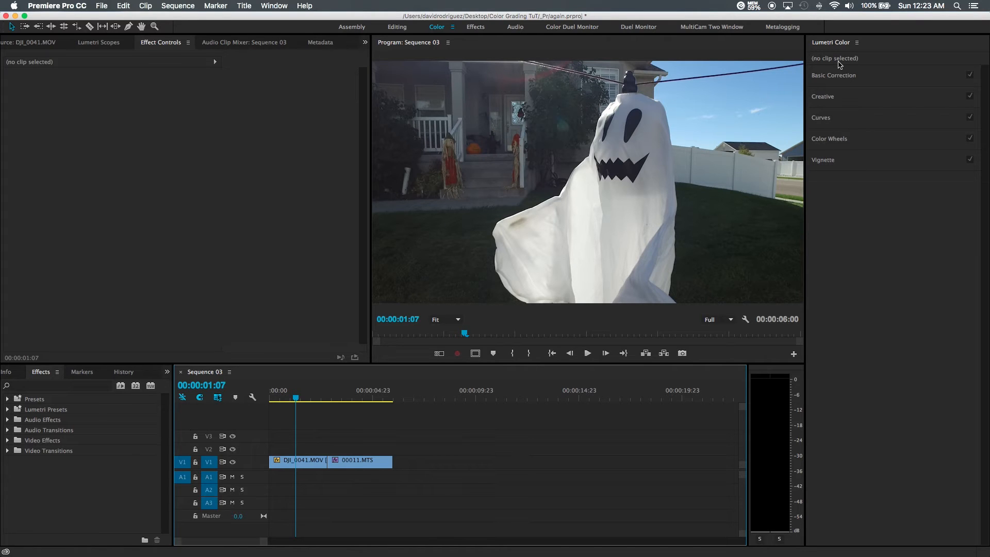
Apply the Kodak 5205 Fuji 3510 Creative look to DJI_0041.MOV and raise its intensity.
click(823, 96)
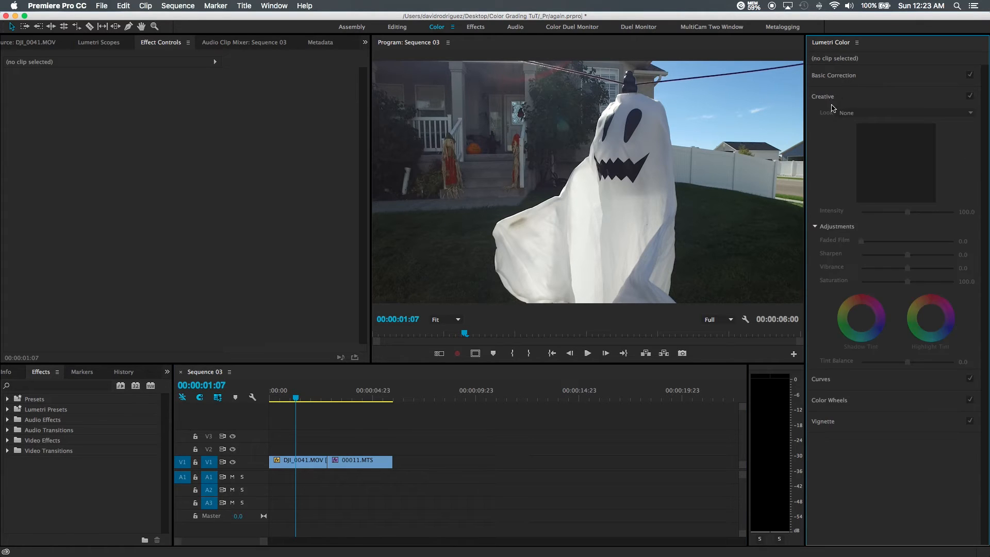
click(297, 461)
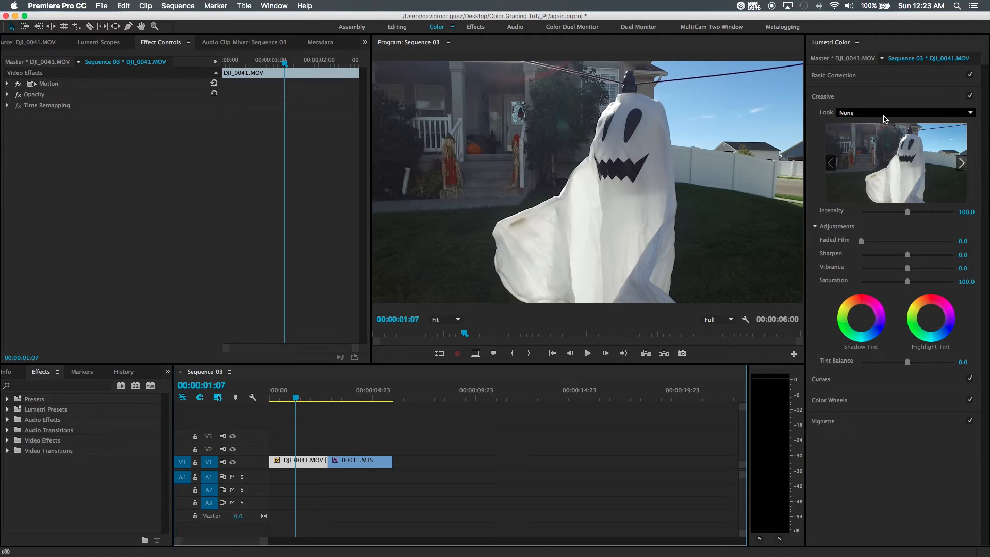
click(906, 112)
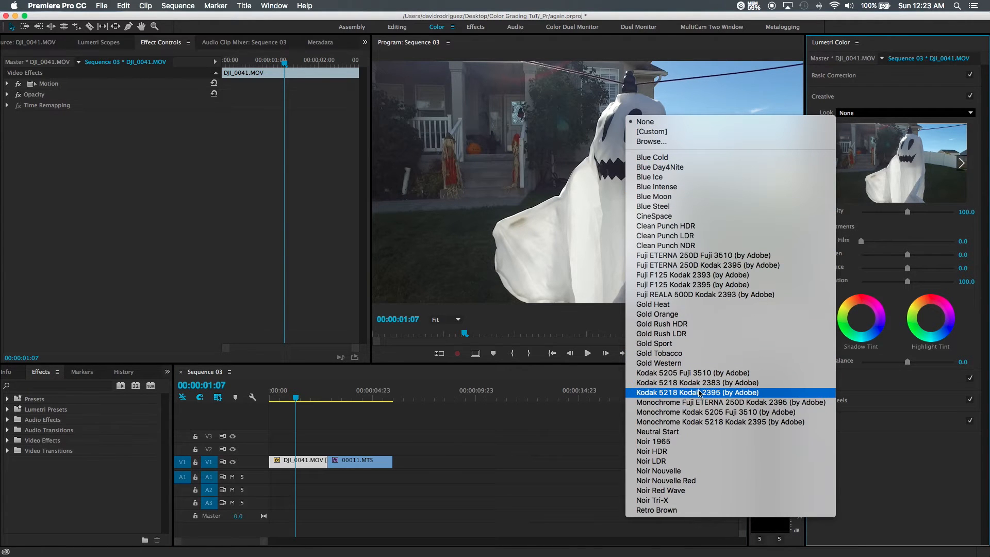
mouse_move(691, 372)
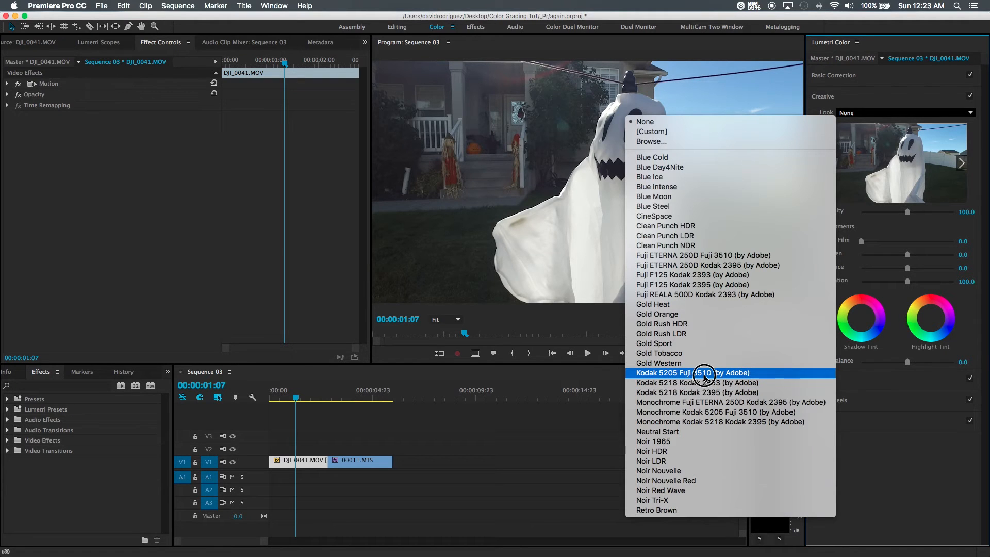
click(692, 373)
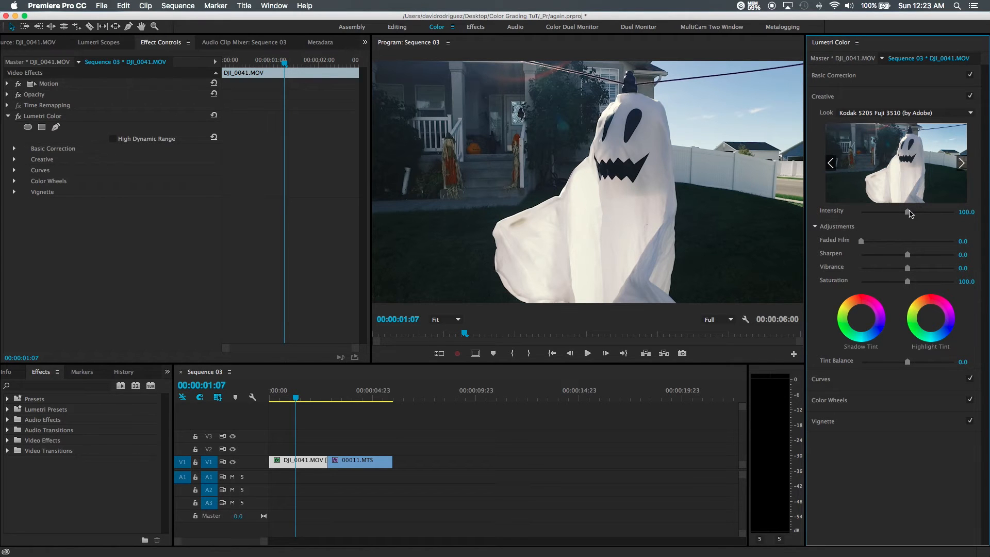
drag(909, 211, 929, 212)
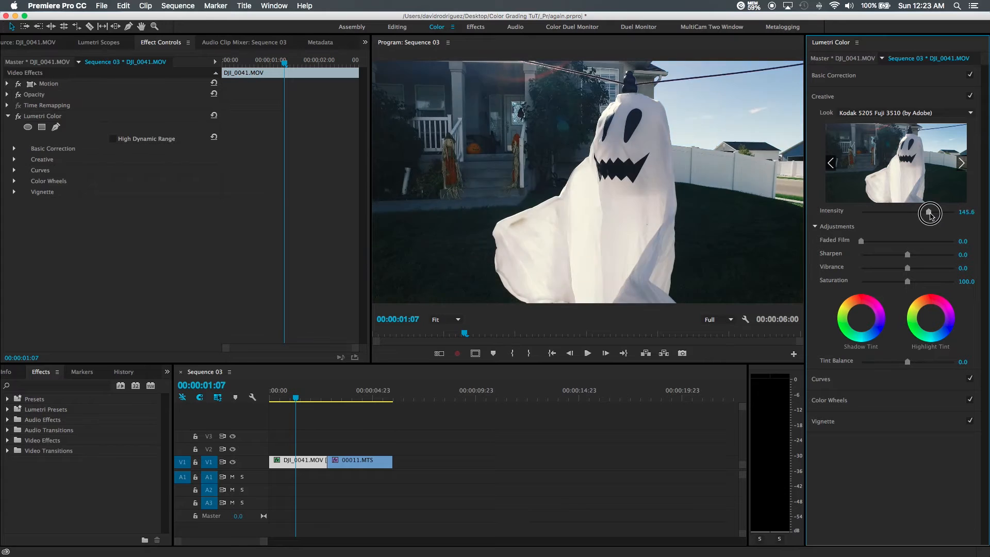
drag(929, 213, 900, 213)
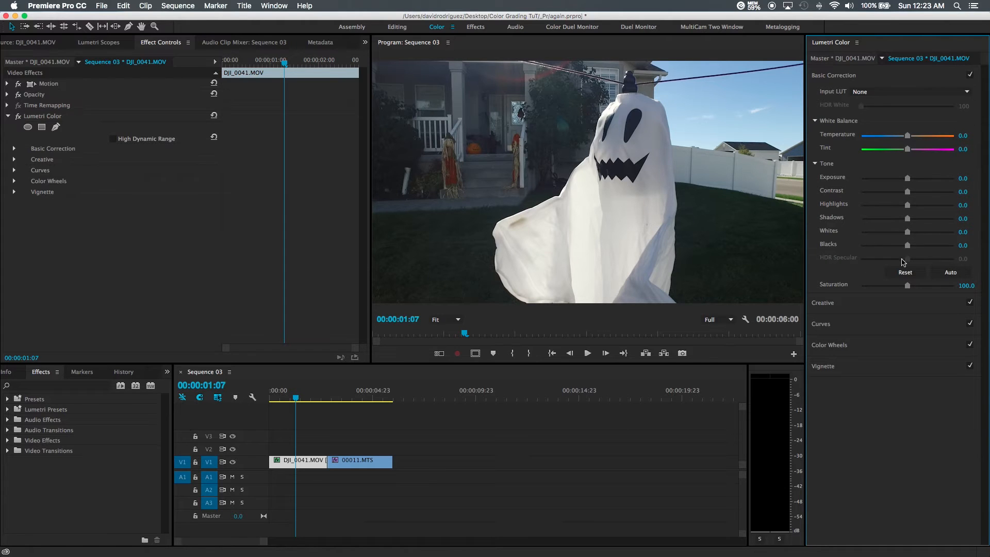
Set the ghost clip's Blacks to 10, Saturation to 115 and Temperature to 15.6.
drag(907, 245, 912, 245)
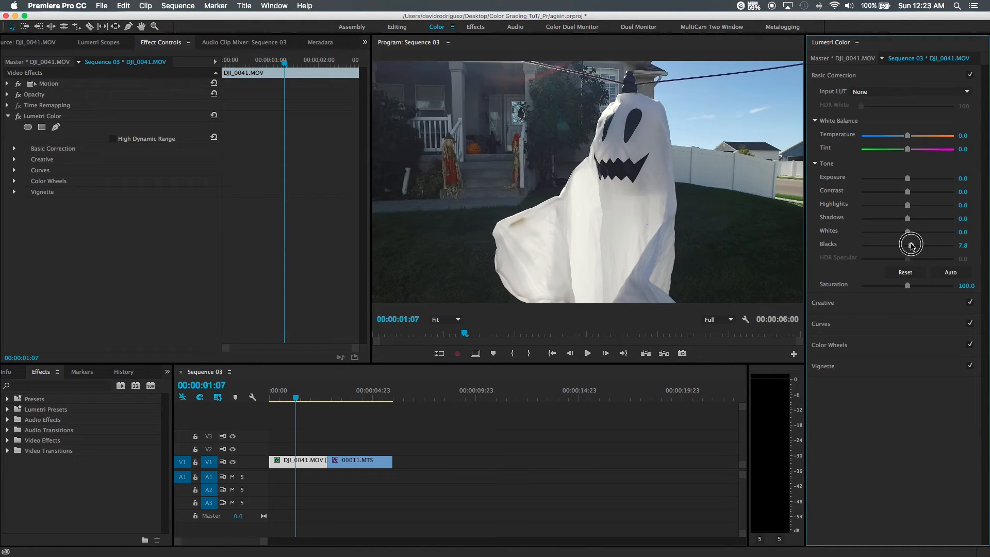
drag(908, 245, 914, 245)
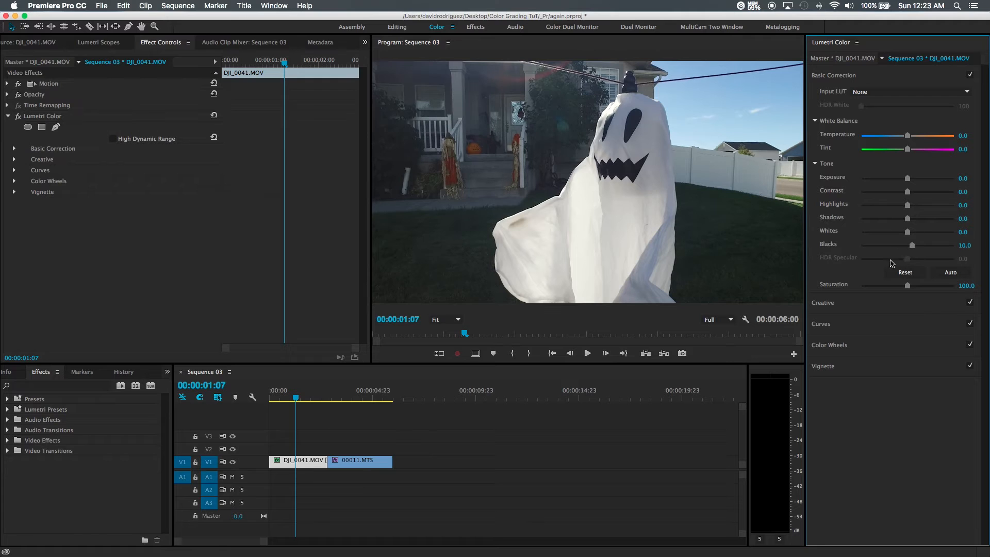
drag(908, 285, 902, 284)
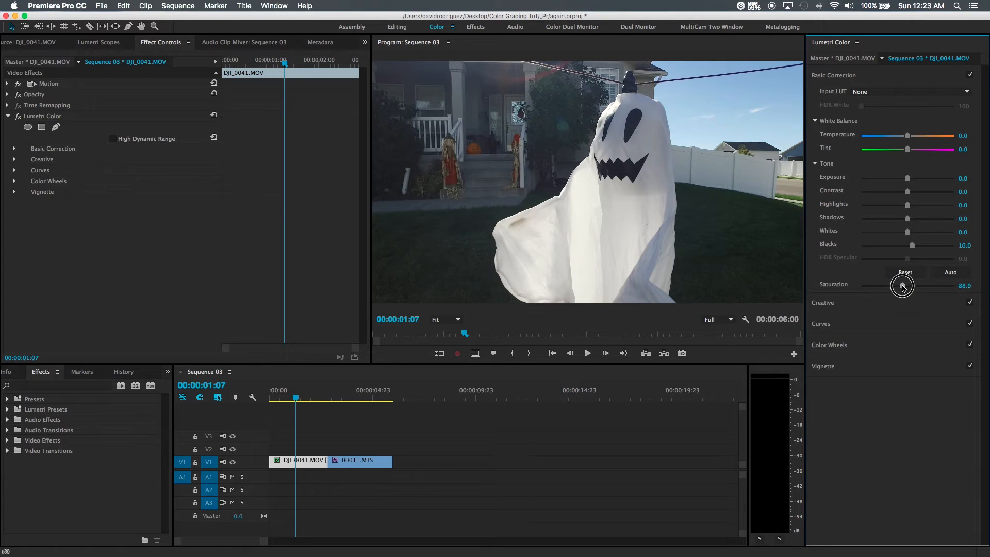
drag(902, 286, 917, 285)
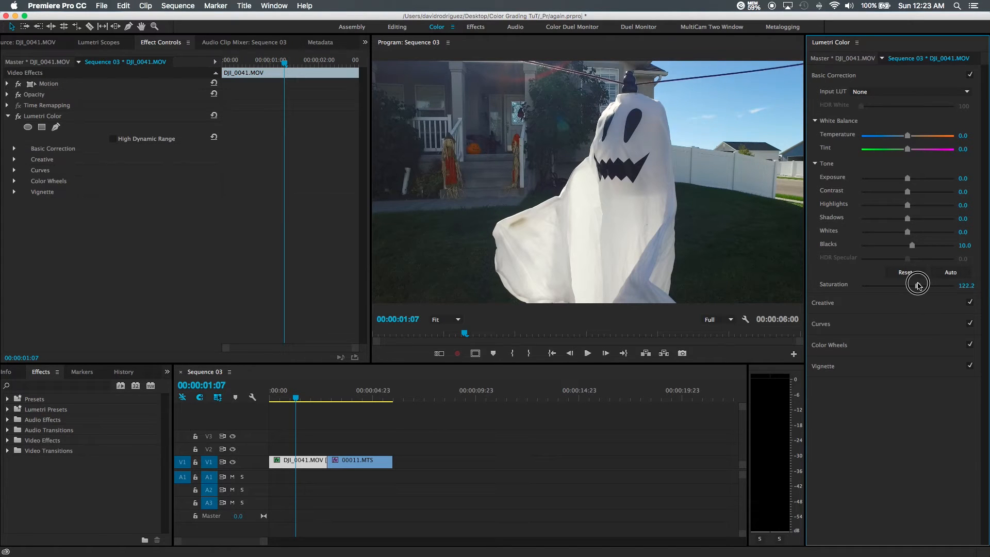
drag(918, 285, 914, 285)
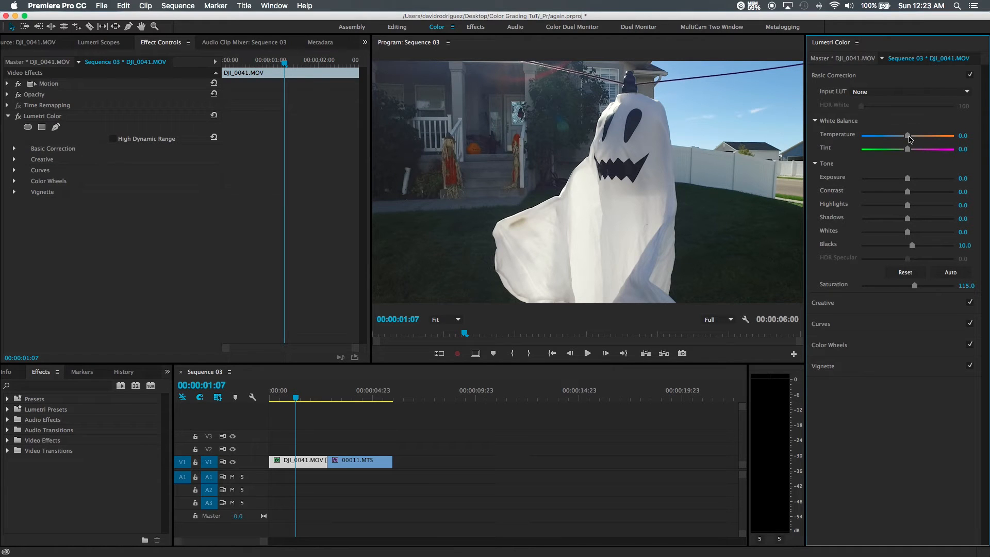
drag(908, 137, 914, 137)
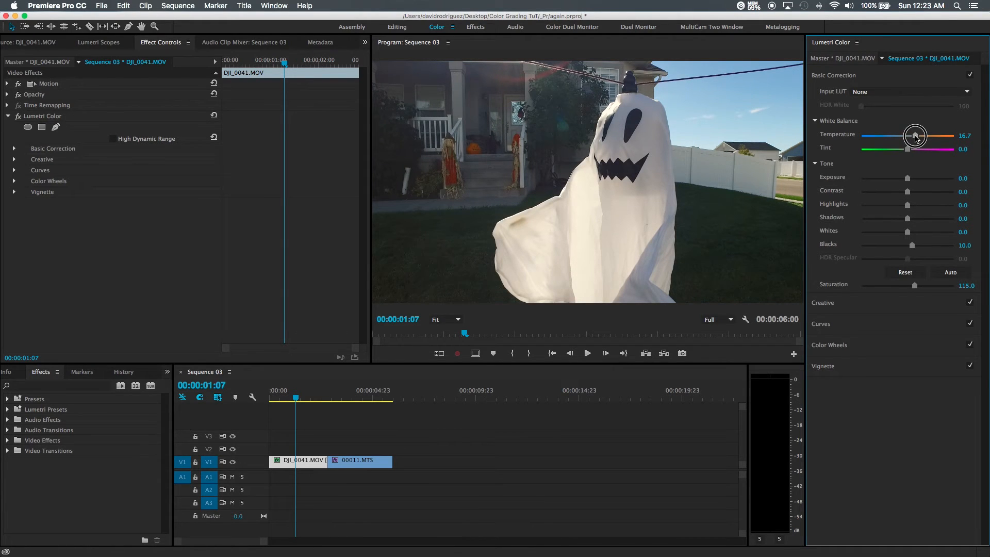
drag(916, 135, 931, 136)
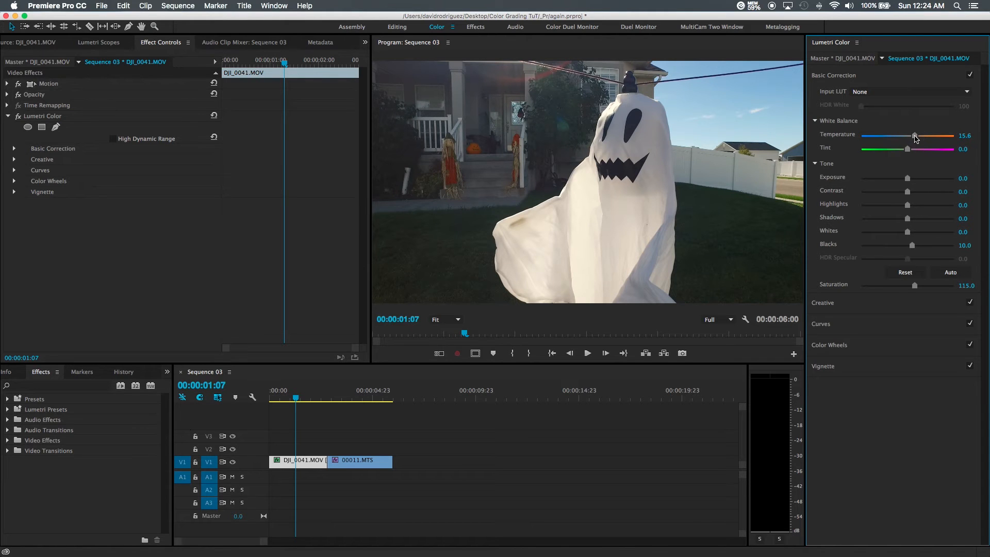
click(833, 75)
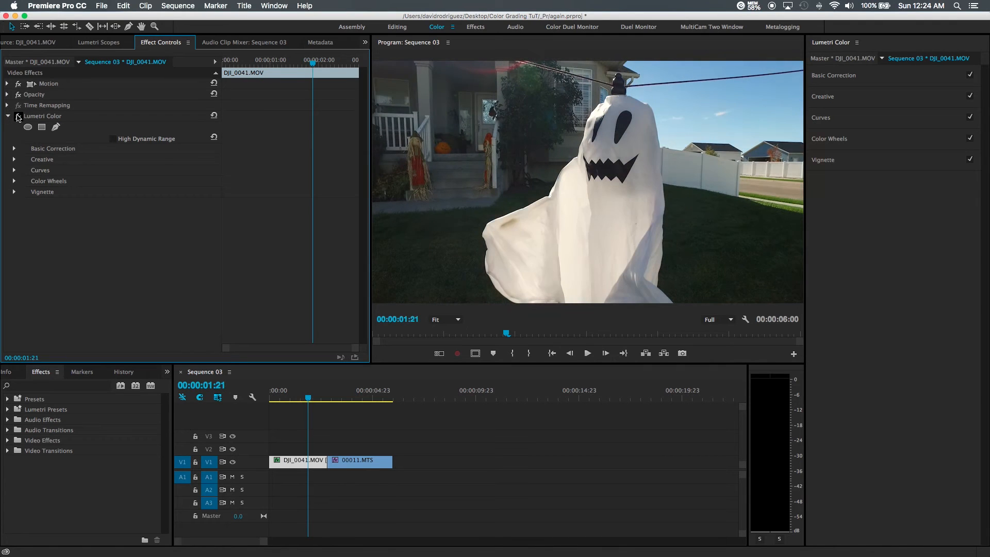
click(322, 398)
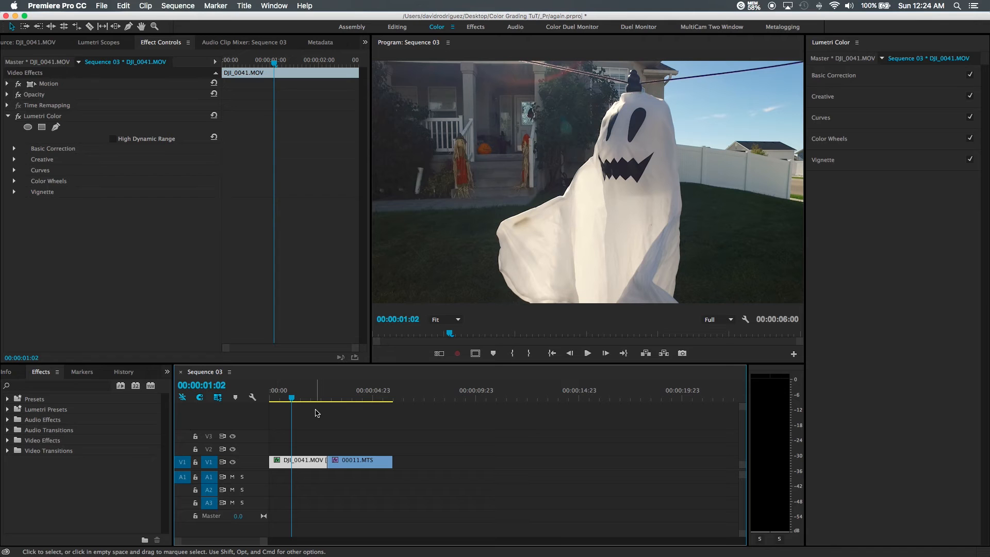
drag(317, 397, 297, 397)
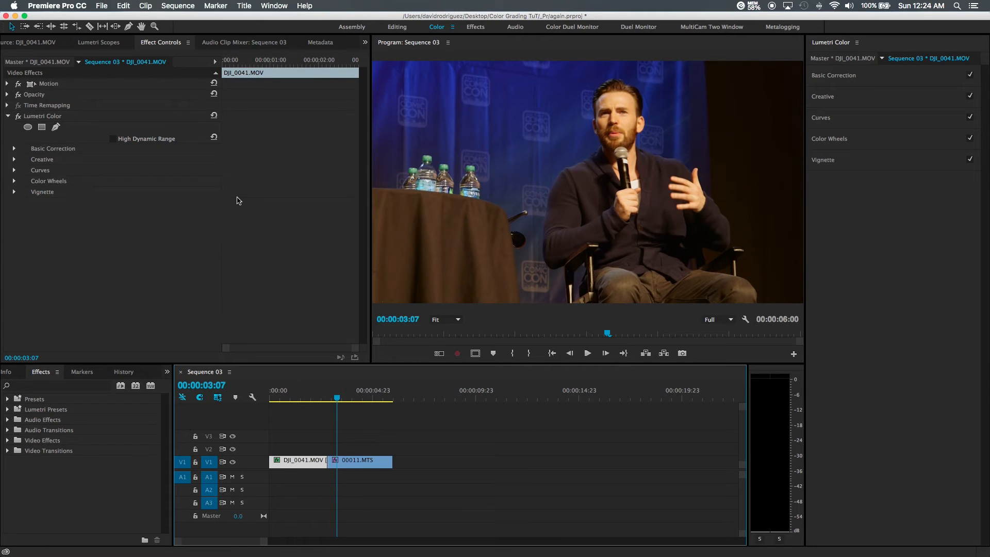
Select 00011.MTS and cool its temperature to -43.3 in Basic Correction.
click(314, 382)
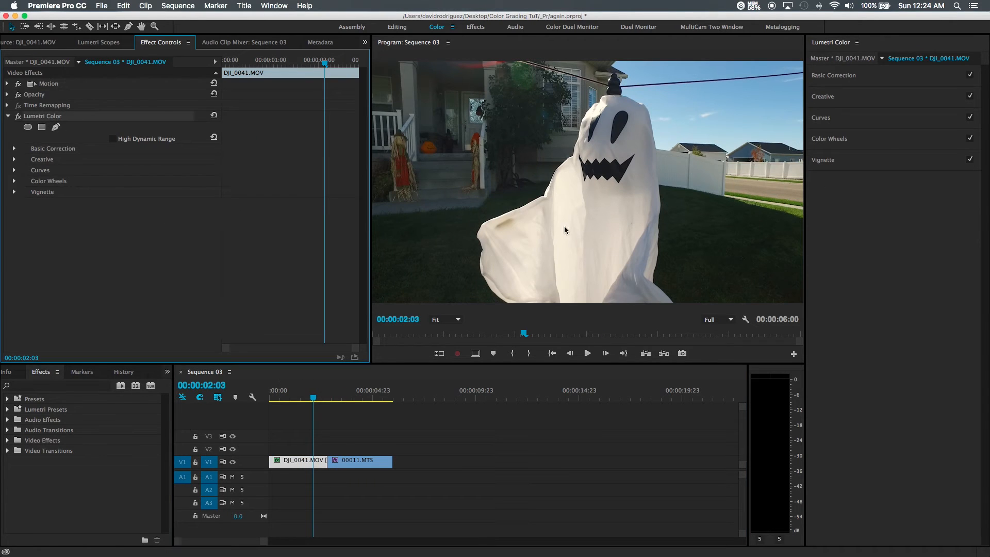
click(357, 459)
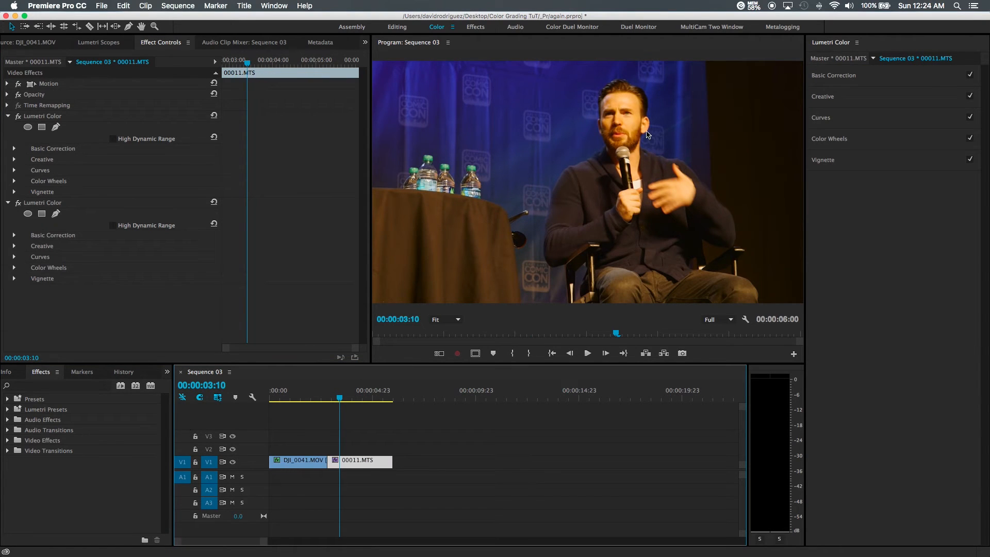
click(833, 75)
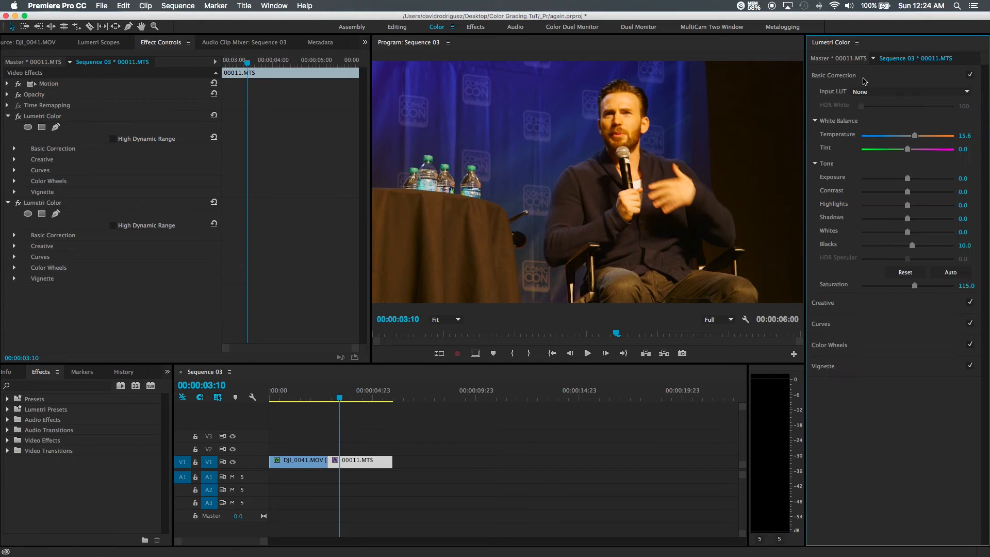
drag(920, 135, 908, 135)
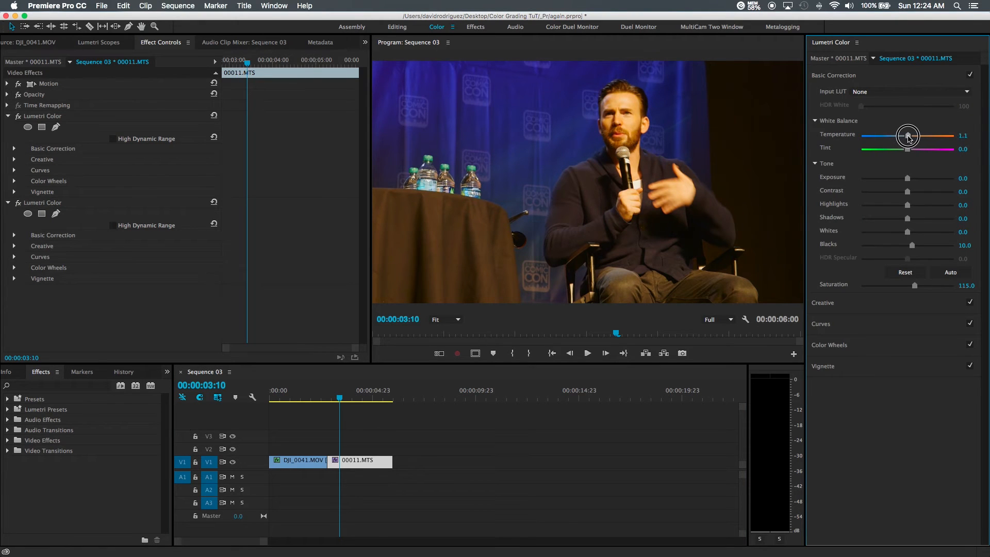
drag(908, 136, 891, 136)
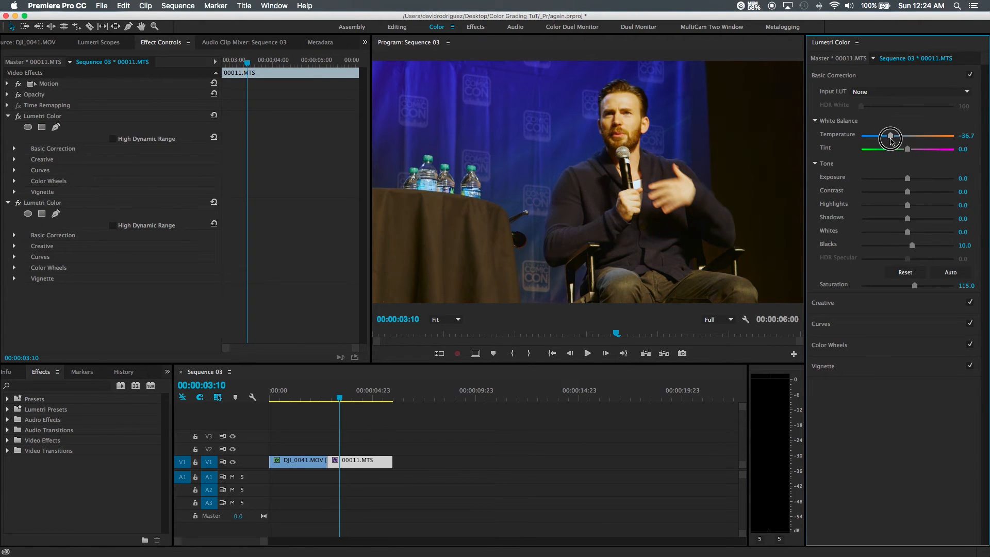
drag(891, 137, 887, 138)
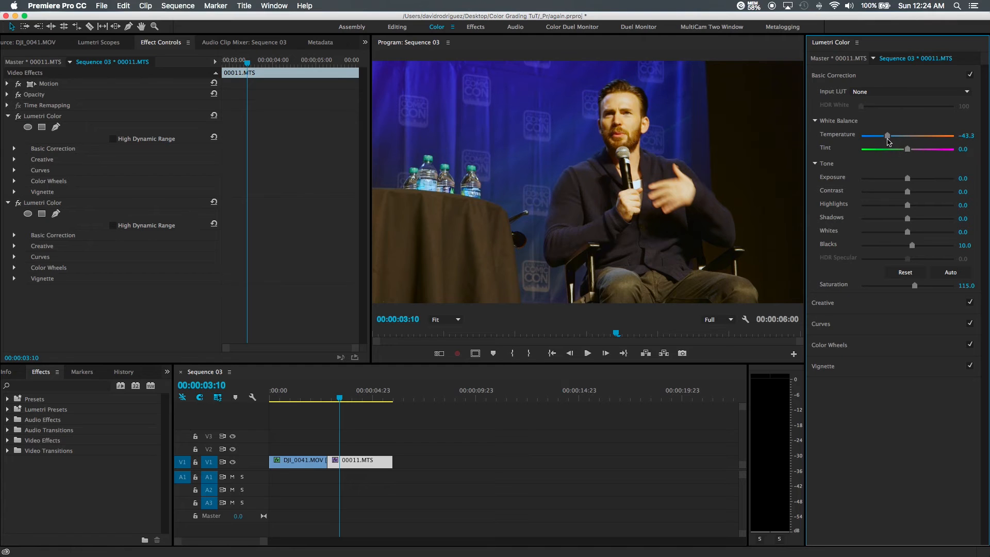
Set the interview clip's tint to 4.4, blacks to 8.9 and saturation to 92.2.
drag(906, 148, 913, 148)
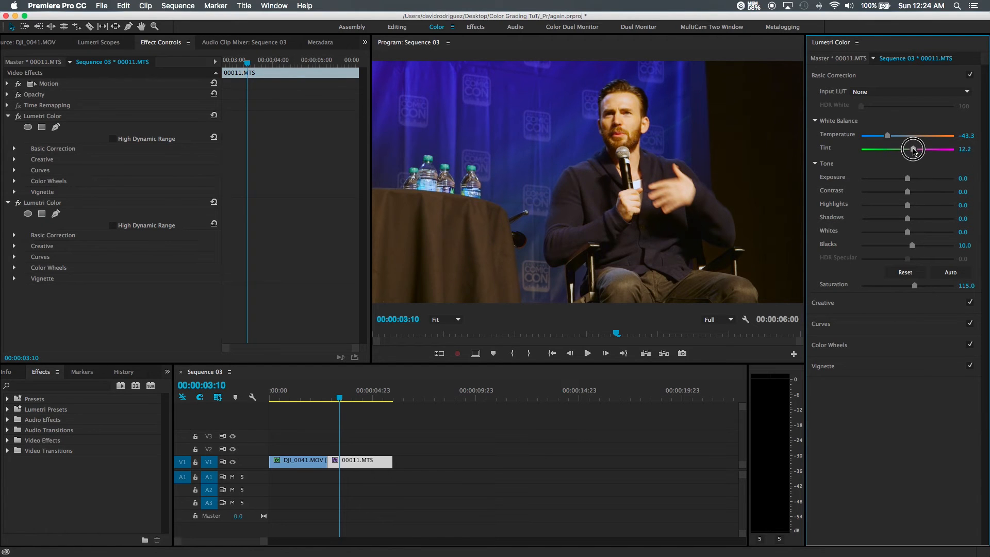
drag(914, 150, 909, 152)
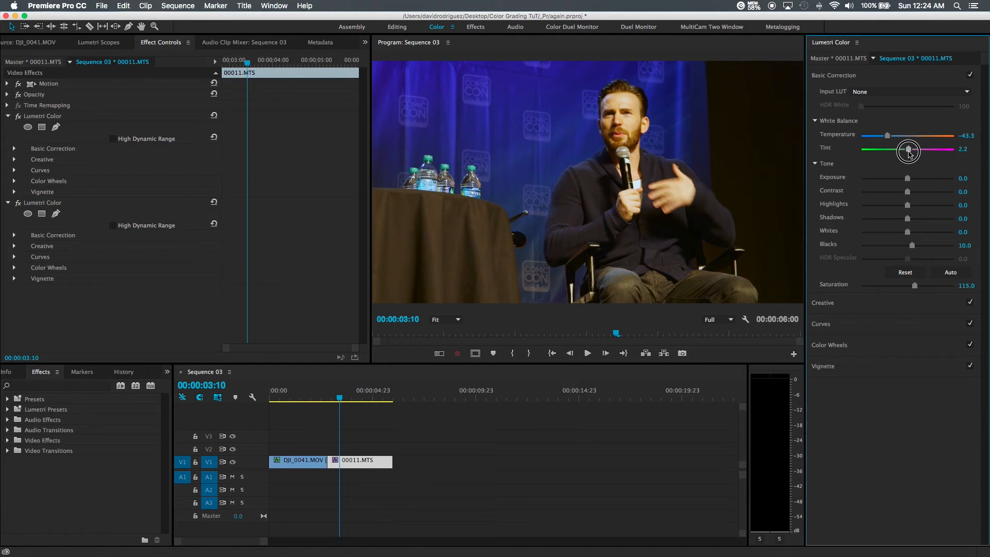
drag(908, 151, 910, 151)
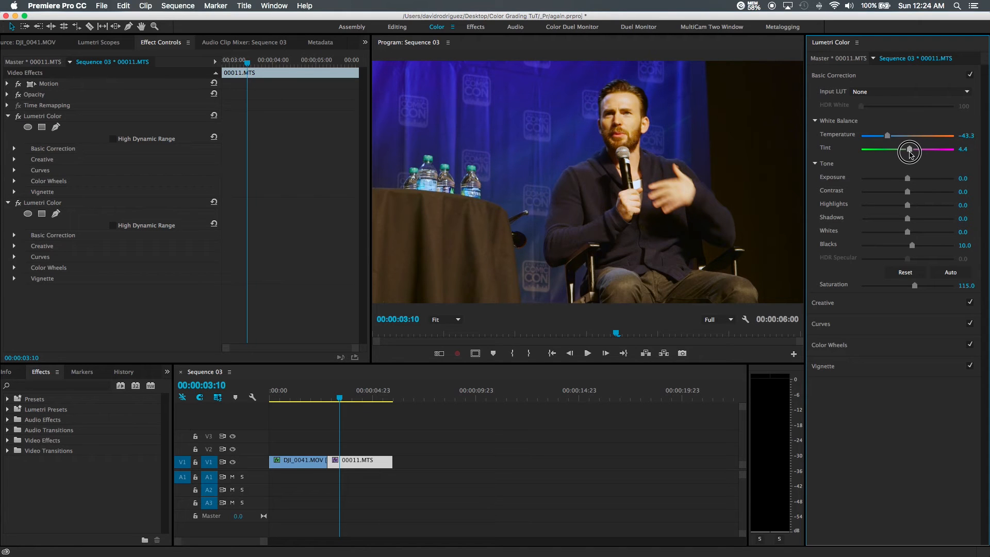
drag(913, 246, 911, 245)
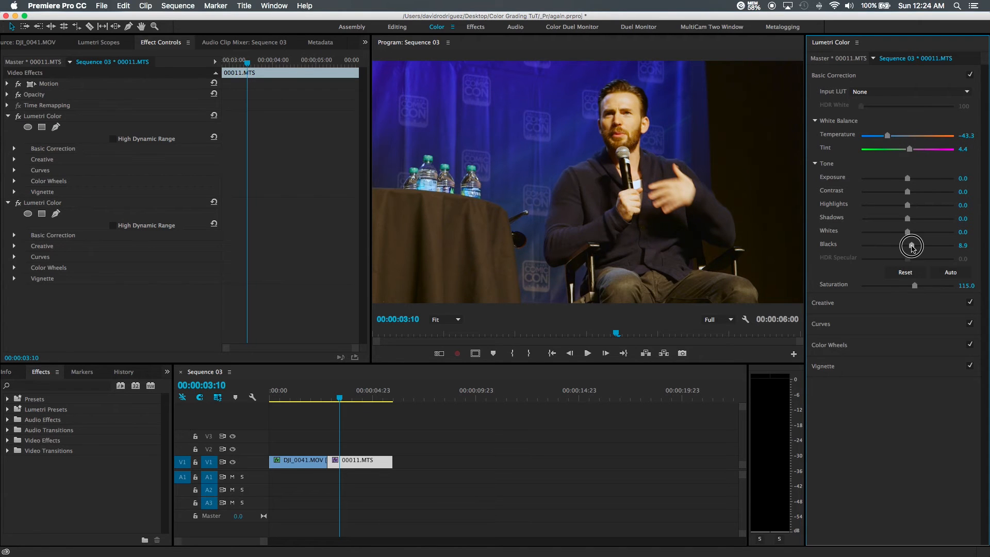
drag(916, 288, 909, 289)
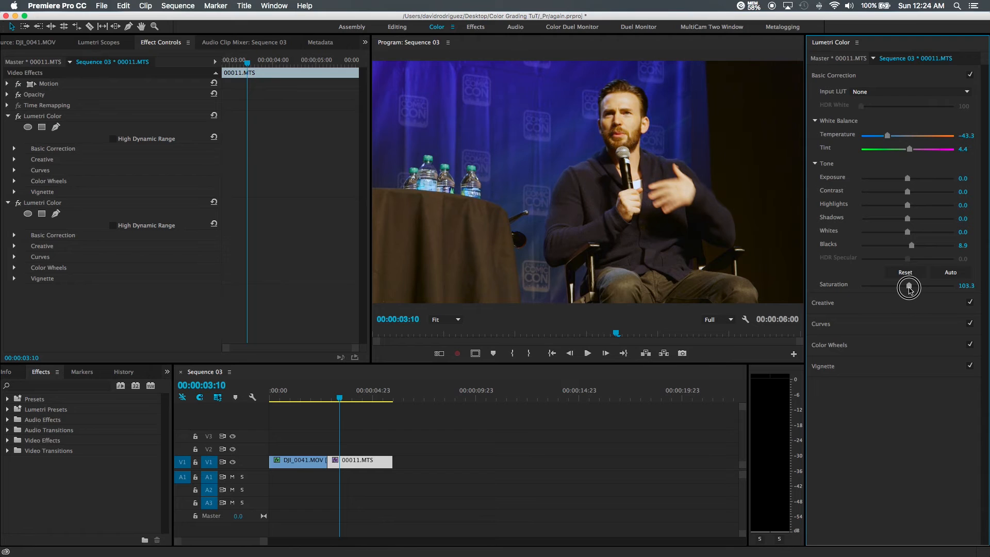
drag(909, 287, 902, 288)
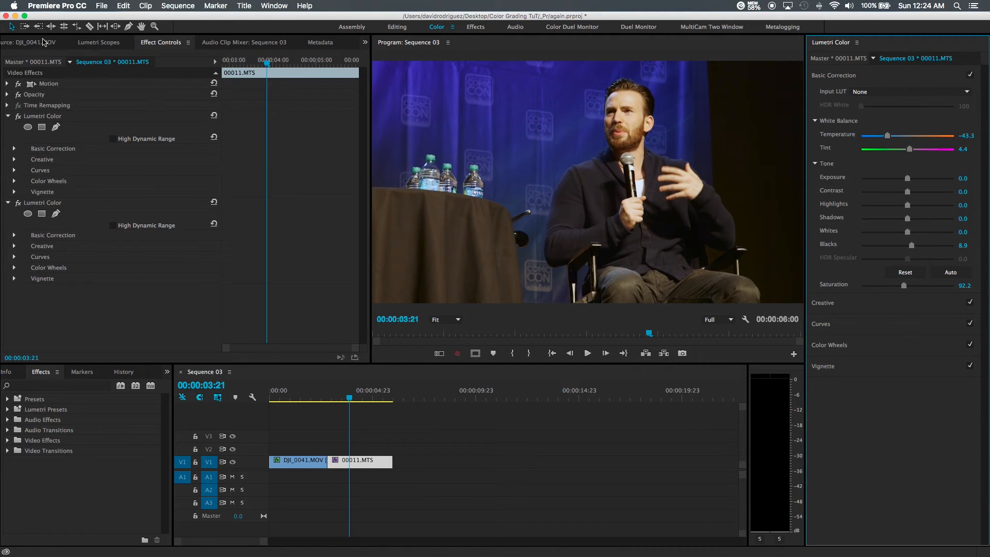
Retune 00011.MTS: temperature -63.3, tint 11.1, contrast 15.6, blacks 16.7, saturation 101.1.
click(6, 116)
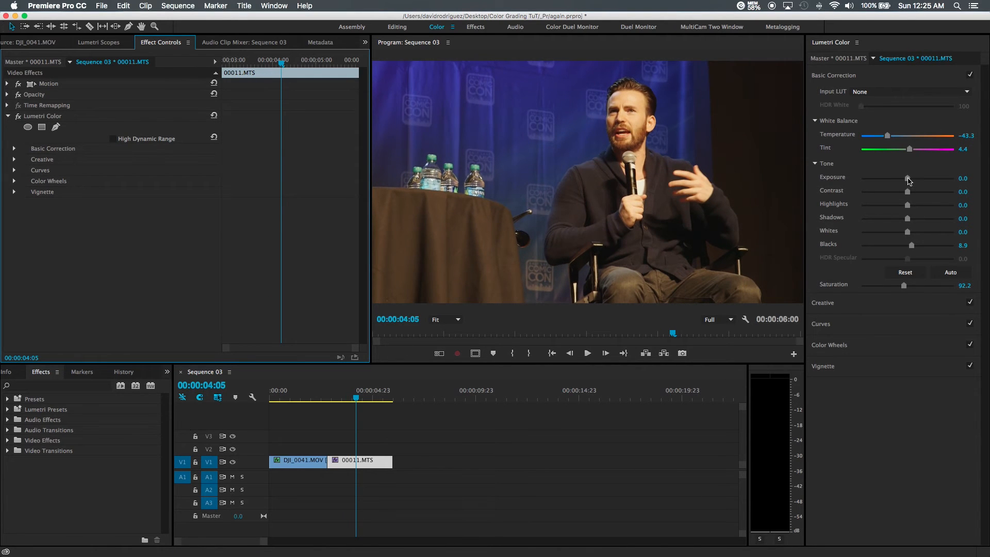
drag(908, 190, 912, 191)
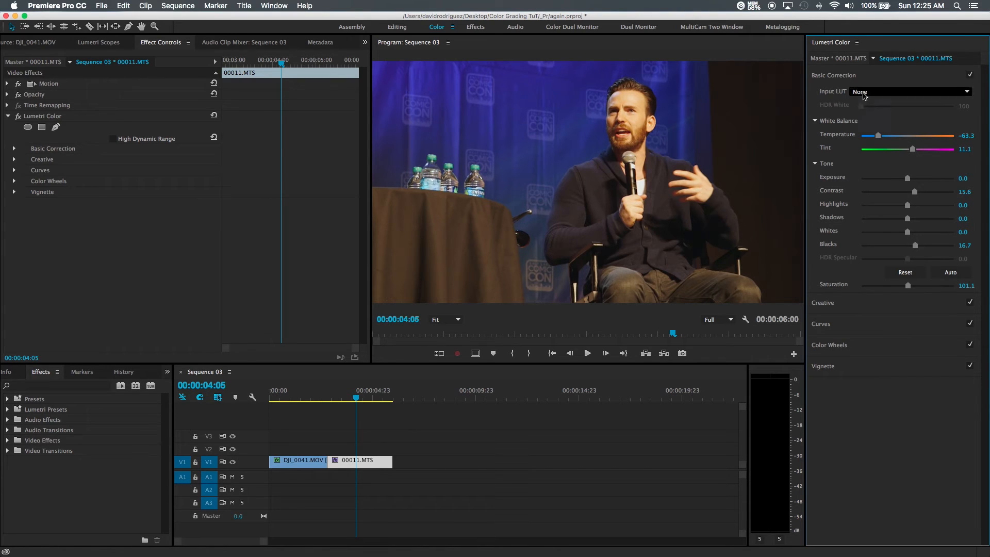
Raise the interview clip's Creative Faded Film amount to 10.
click(833, 75)
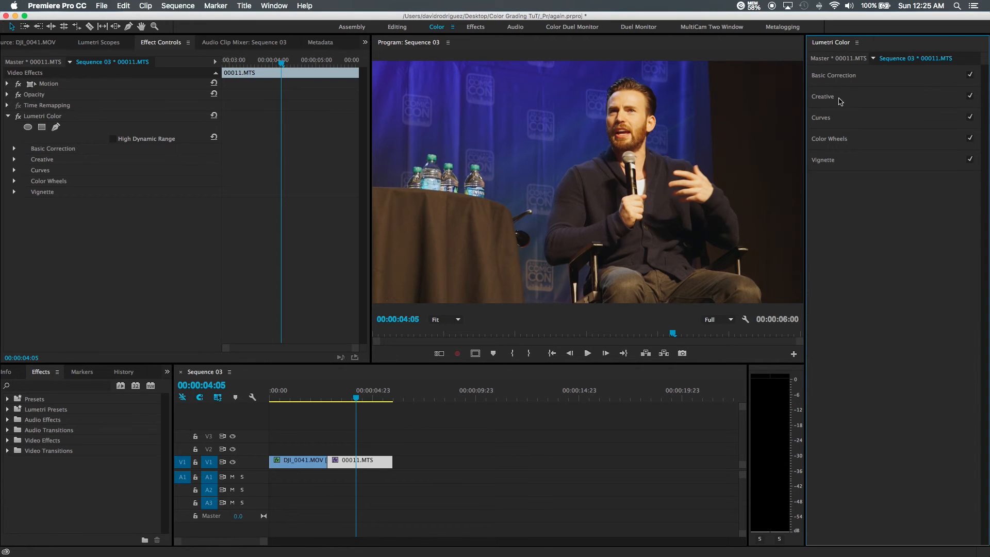
click(823, 96)
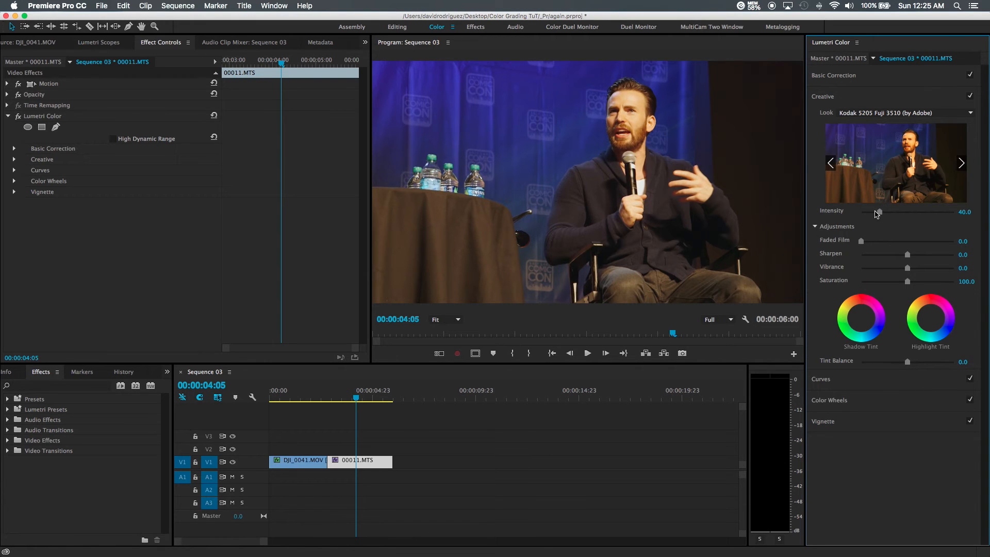
mouse_move(834, 235)
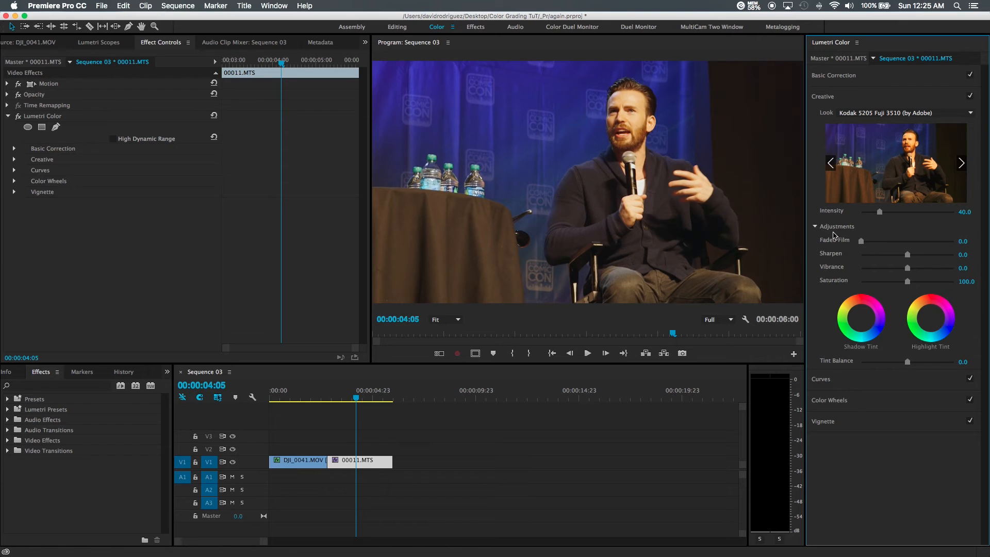
mouse_move(856, 245)
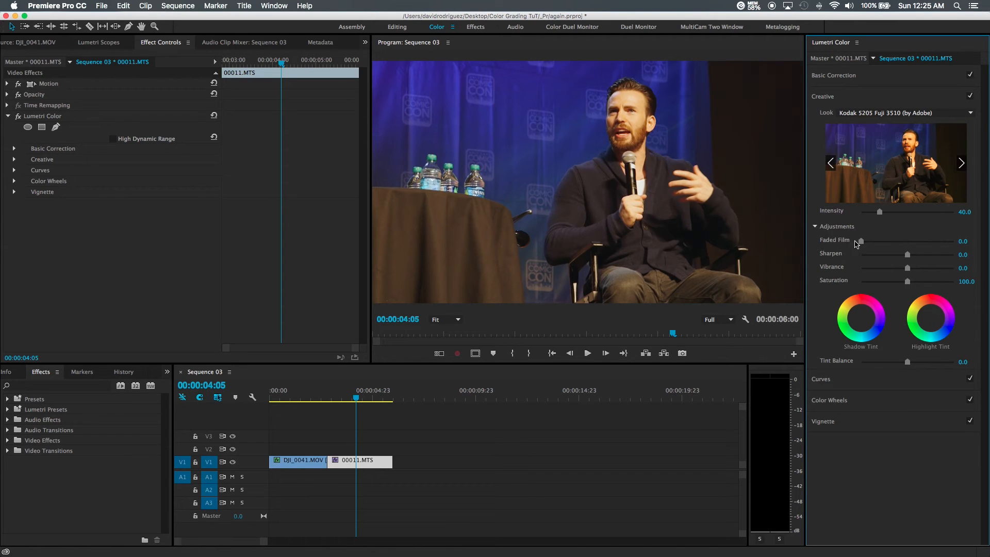
drag(860, 242, 864, 241)
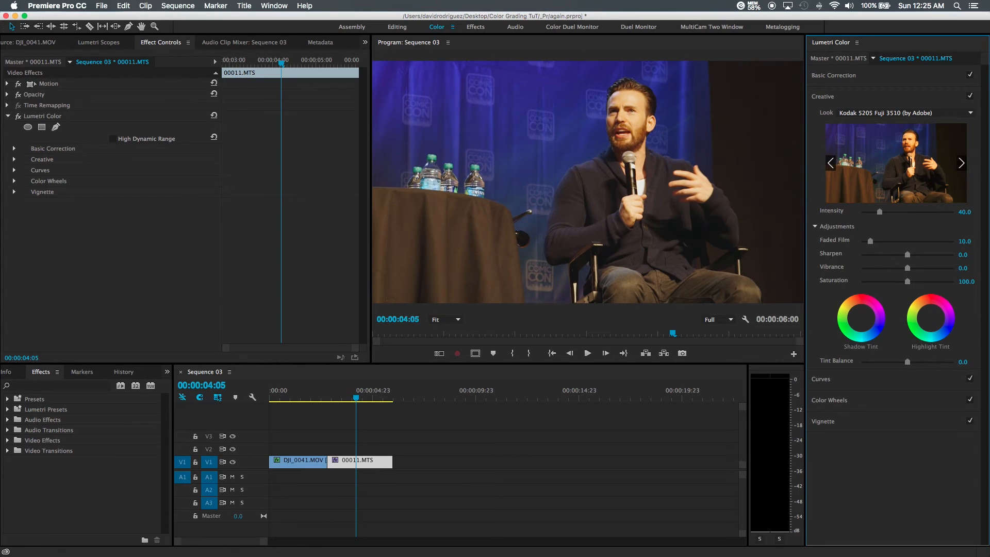
mouse_move(655, 183)
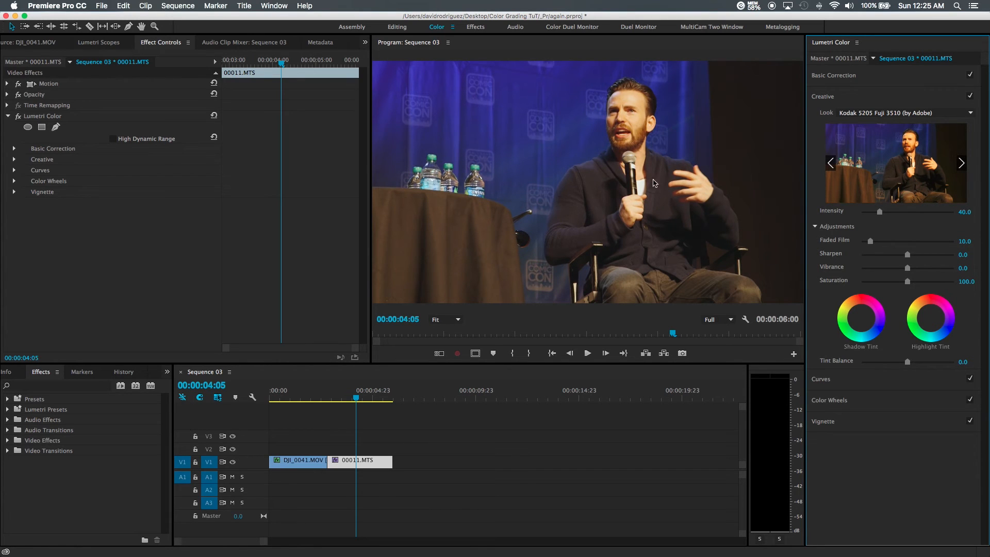
mouse_move(760, 177)
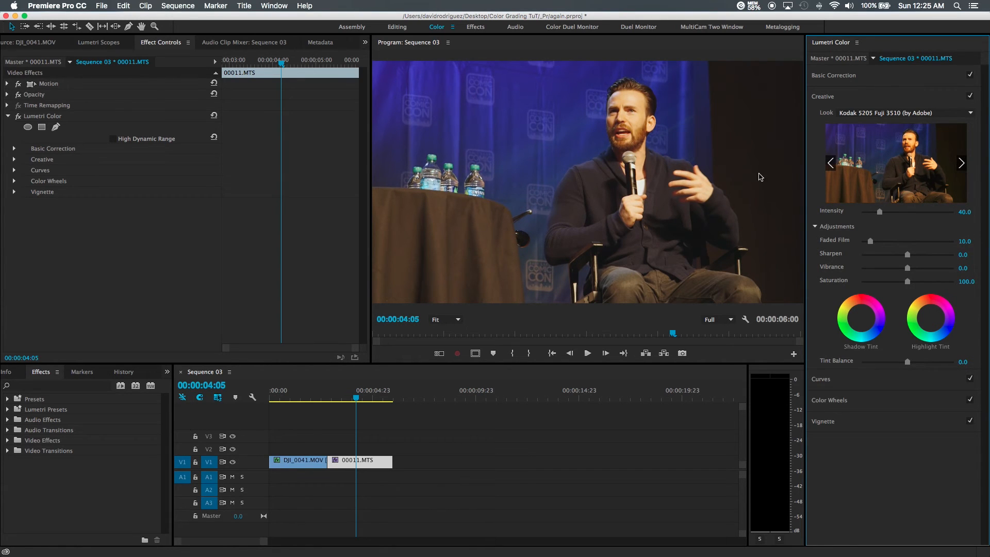
mouse_move(761, 141)
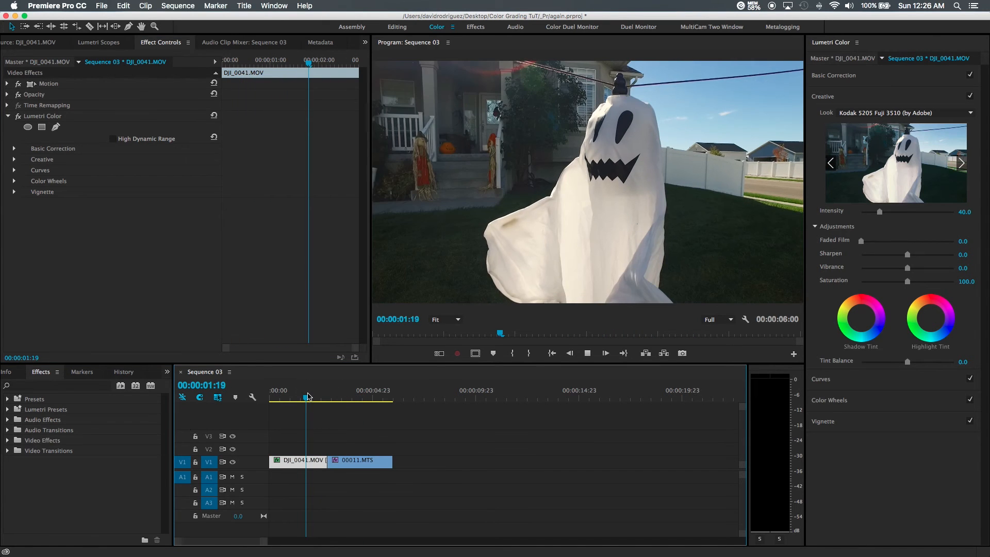
Select DJI_0041.MOV and enter a Faded Film value of 10.
click(343, 397)
text(10)
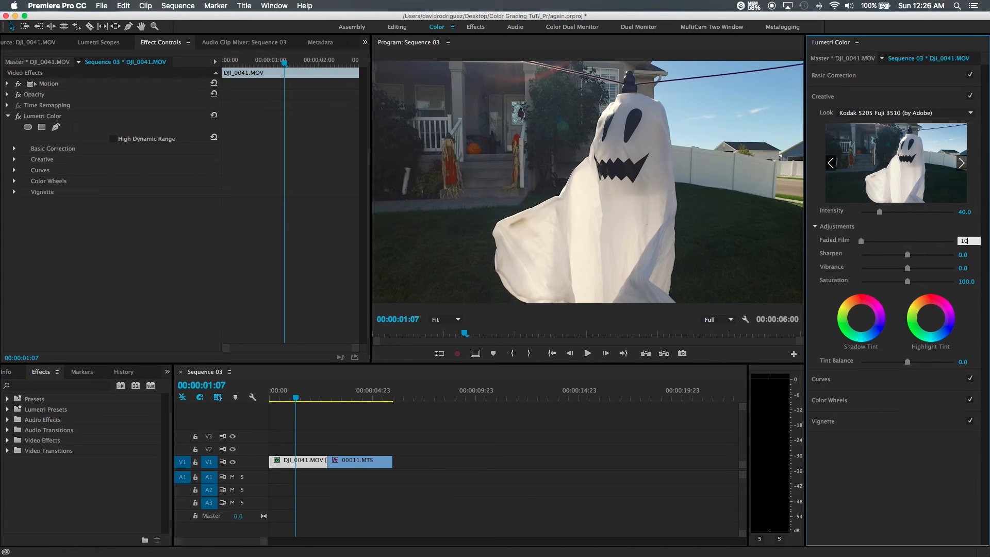
click(585, 353)
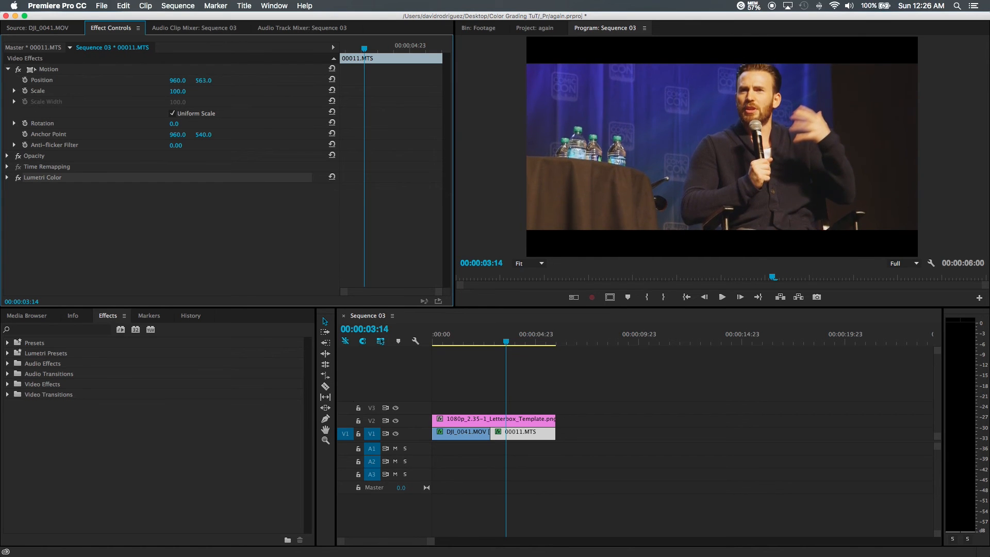
Select the ghost clip and expand its Motion settings in Effect Controls.
click(458, 339)
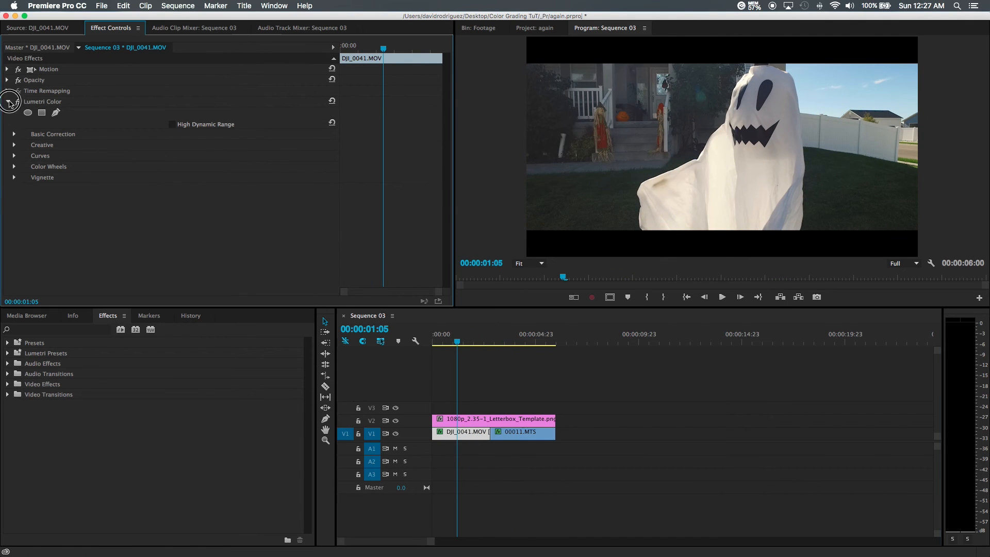
click(7, 68)
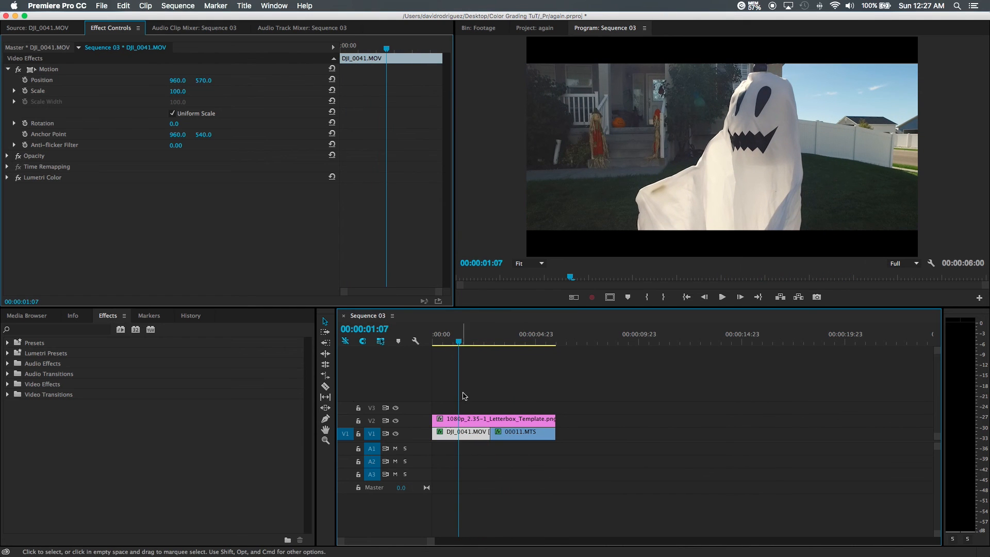
Deselect clips and scrub from the interview shot back to the ghost shot under the letterbox.
click(467, 341)
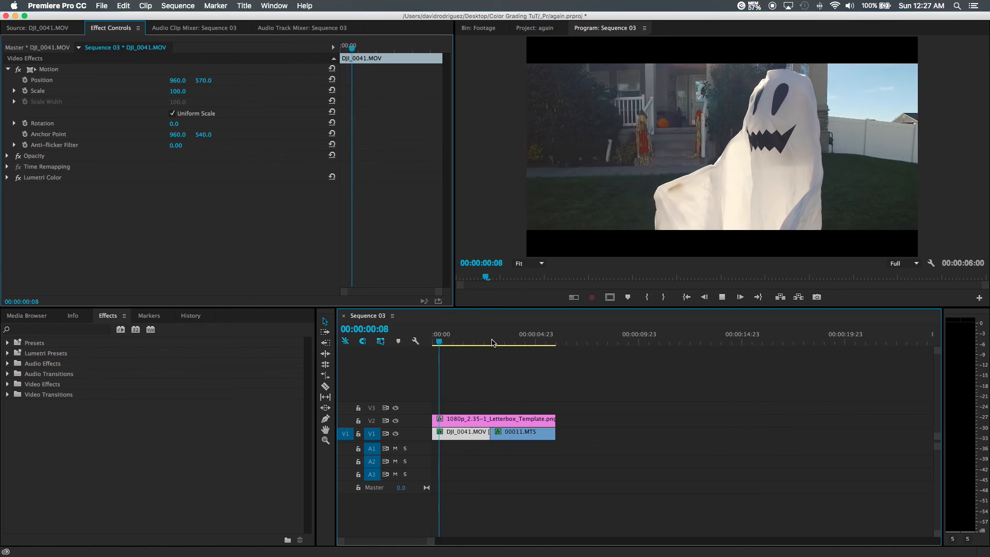
click(503, 338)
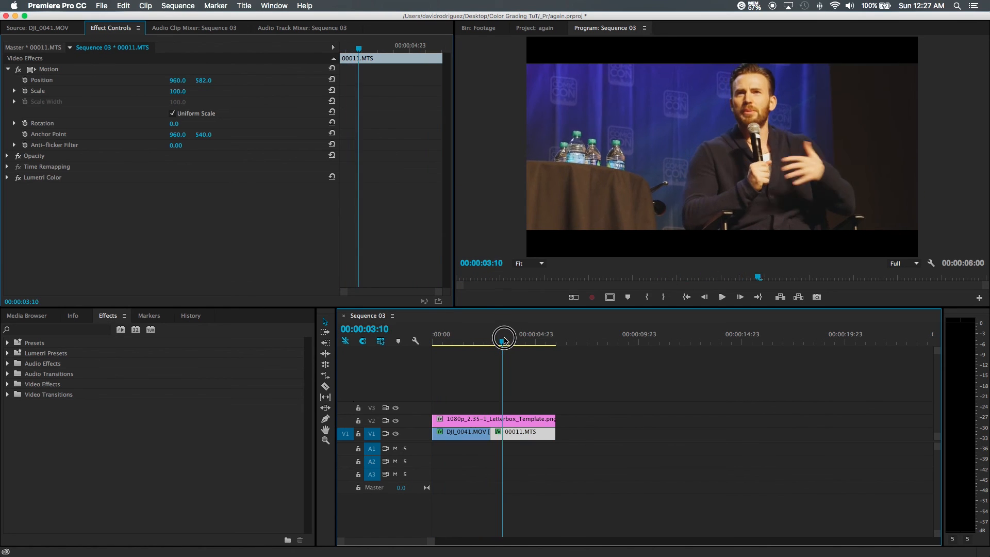
drag(504, 337, 516, 338)
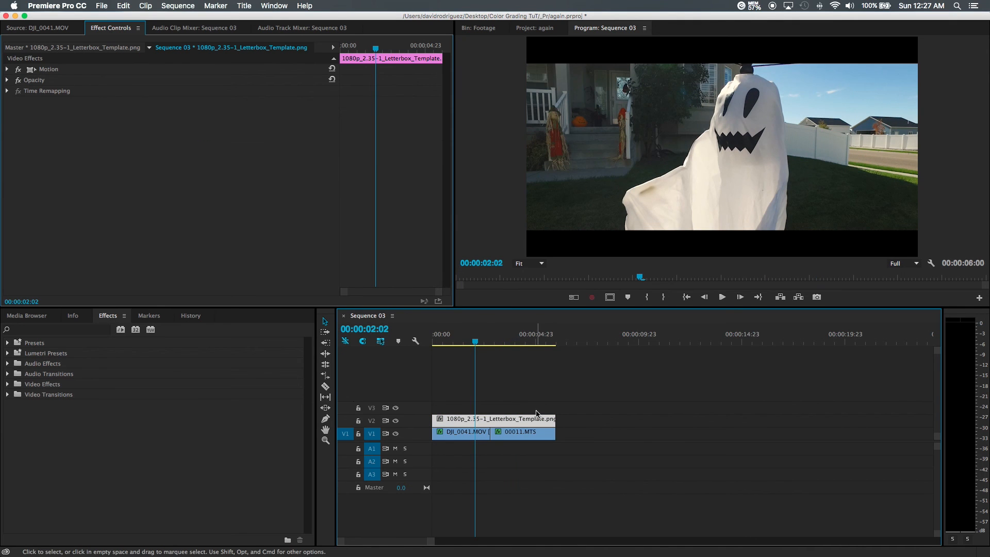
click(479, 28)
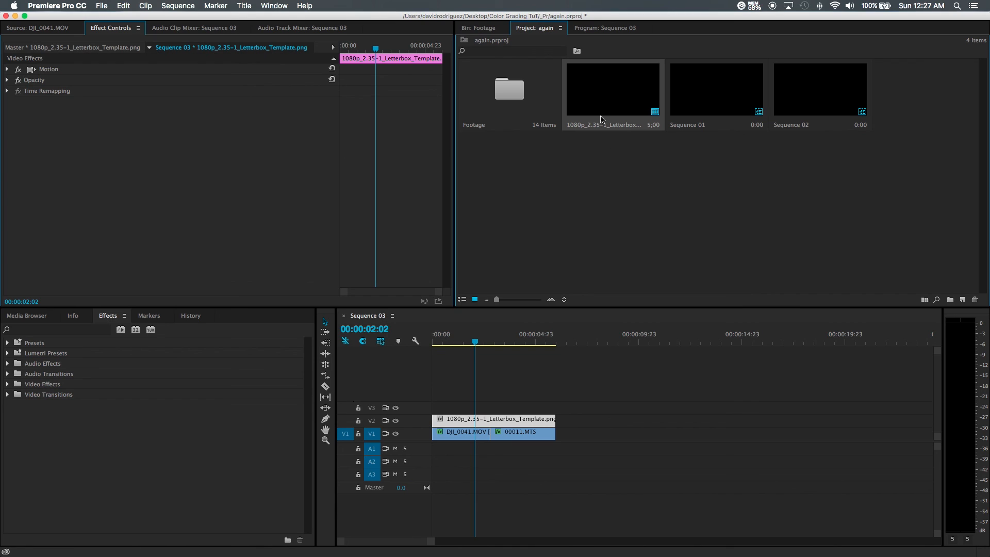
mouse_move(597, 122)
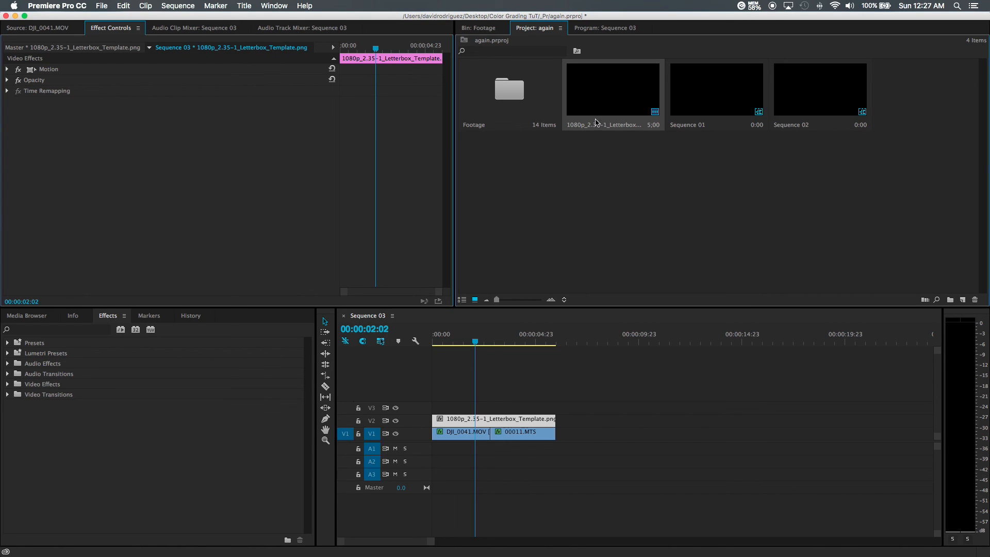
mouse_move(635, 126)
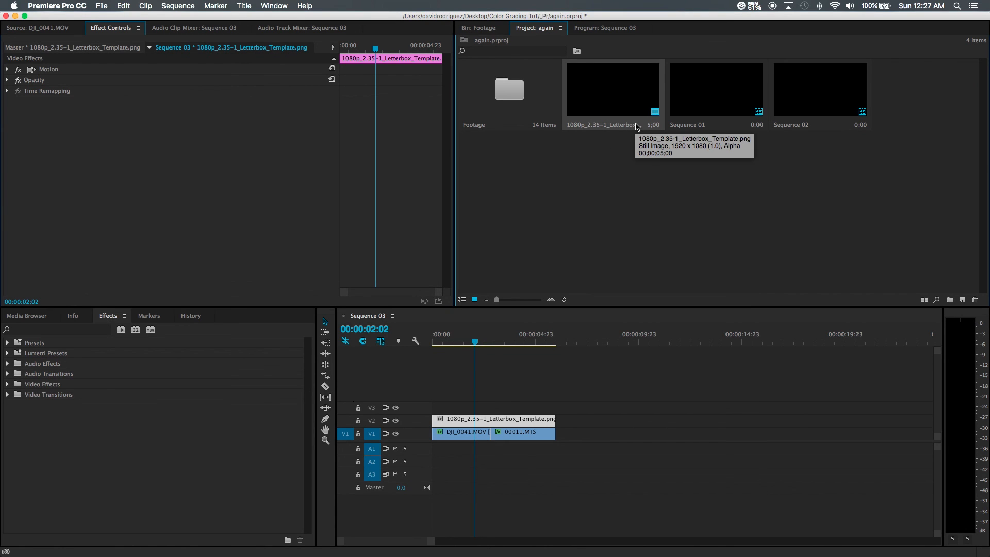
mouse_move(602, 122)
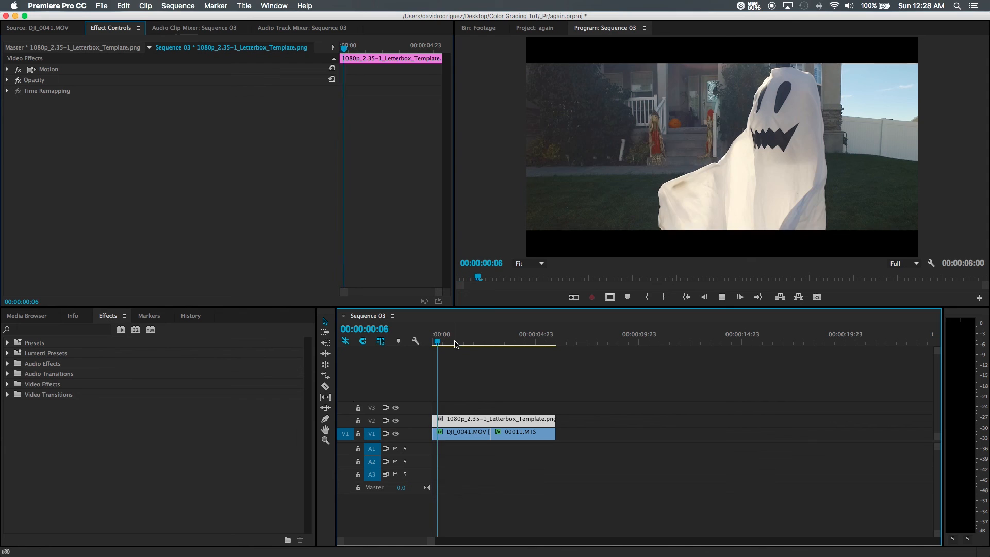
From the Footage bin, skim DJI_0002.MOV, load DJI_0004.MOV, and return to Sequence 03.
click(480, 28)
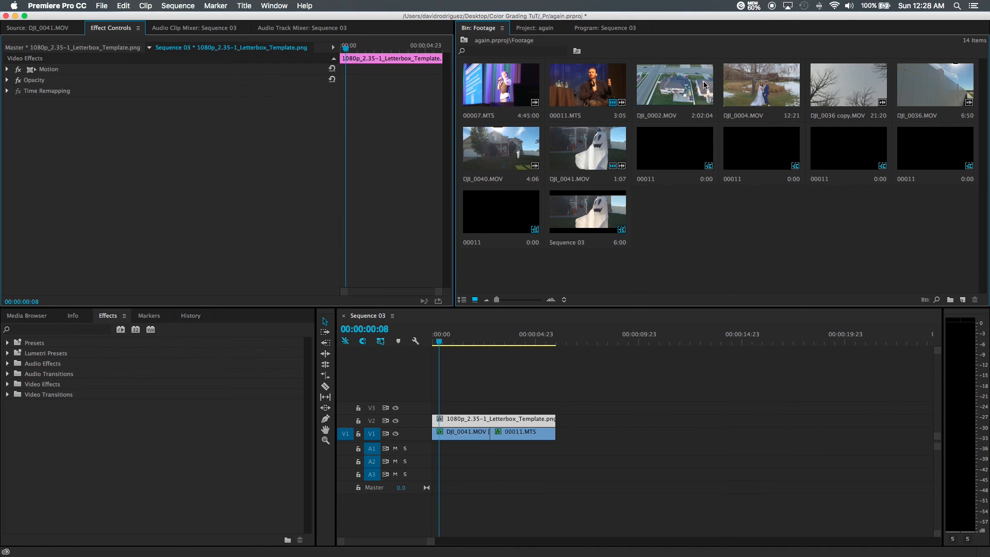
double_click(674, 84)
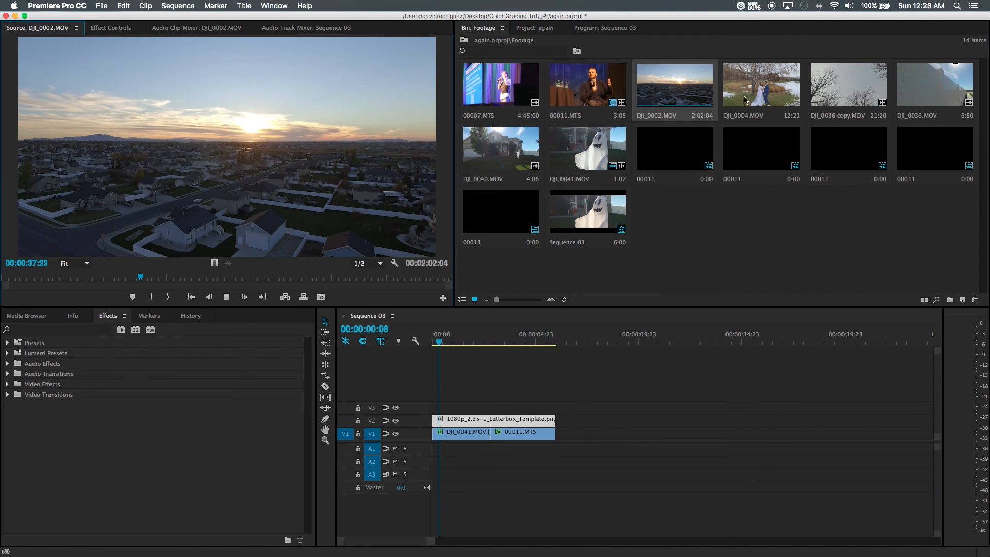
drag(140, 276, 113, 276)
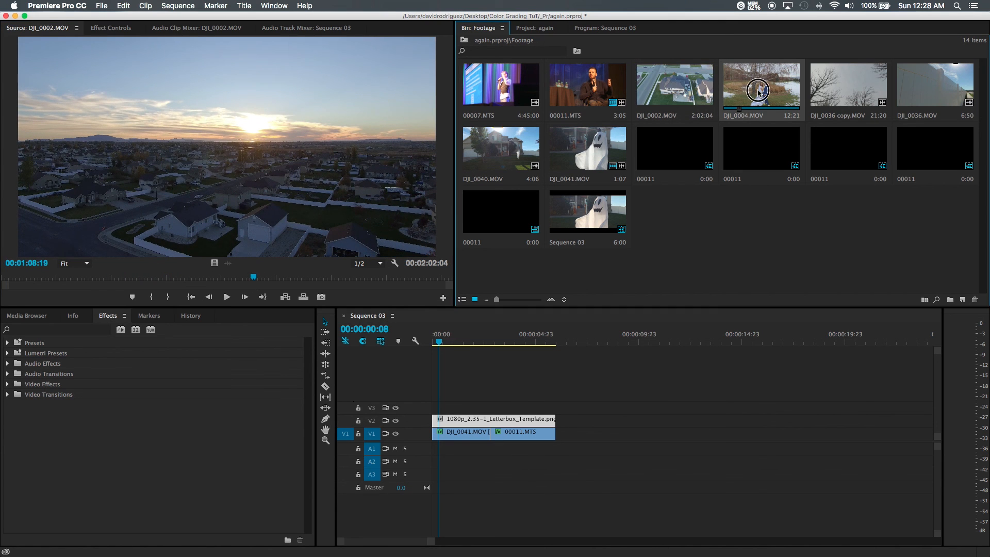
double_click(761, 84)
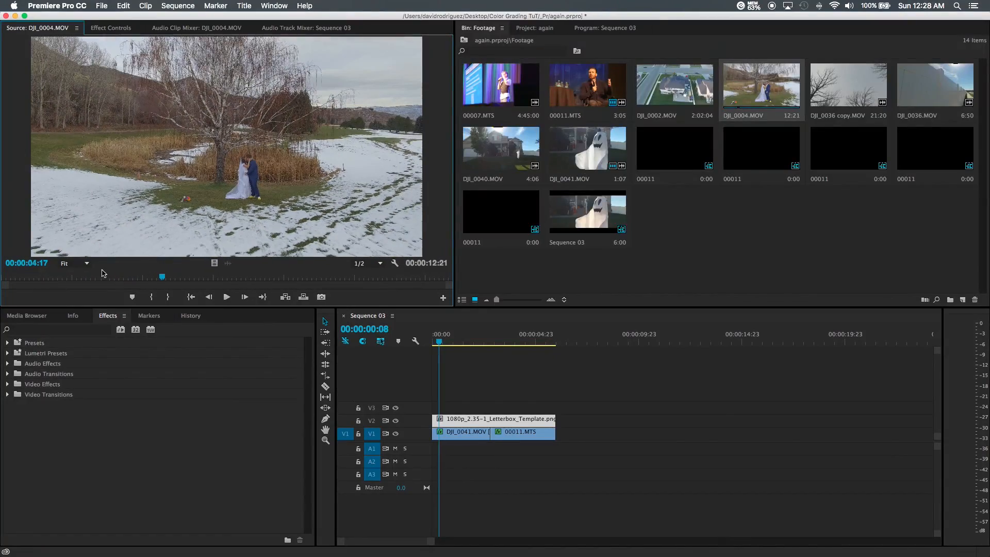
click(502, 341)
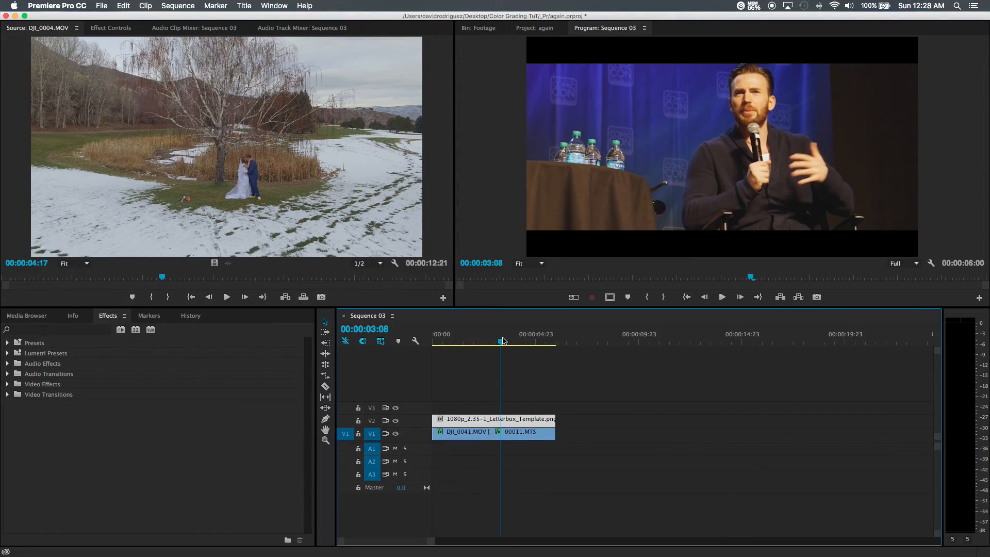